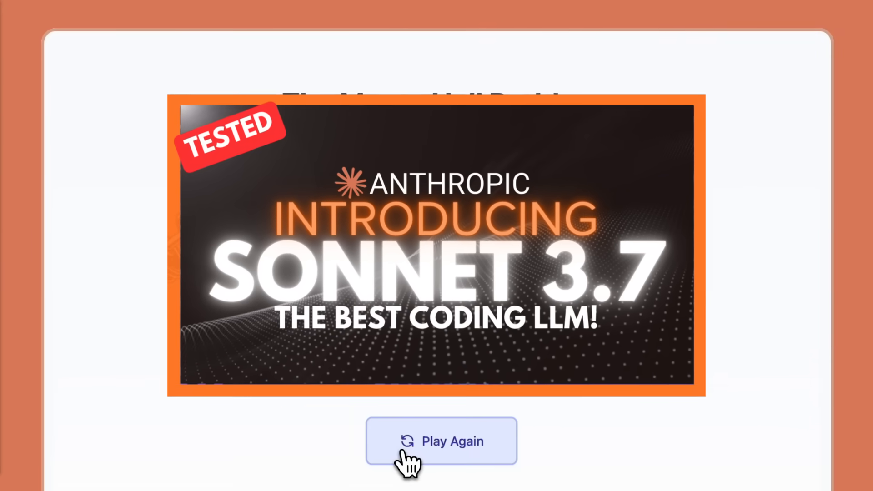
Replay the Monty Hall door game, choosing to switch to the other door.
click(441, 440)
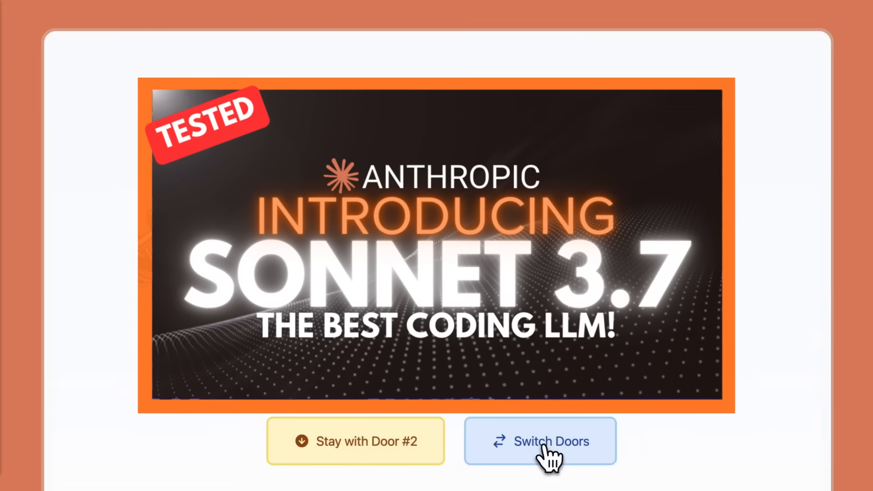
click(539, 441)
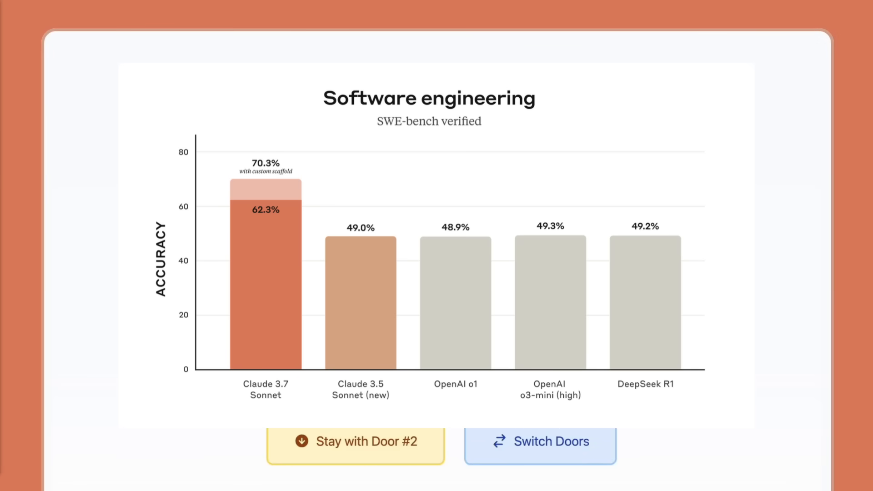
click(539, 441)
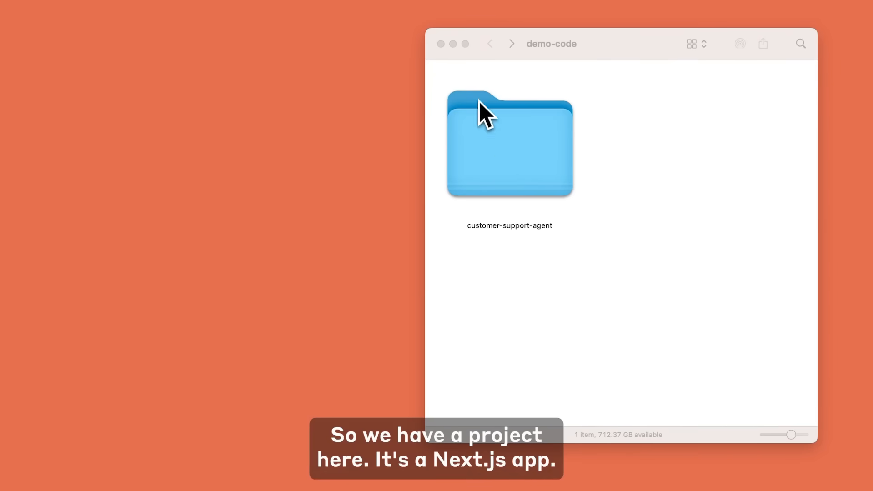
Open an iTerm2 window at the customer-support-agent folder via Finder's Services menu.
right_click(509, 144)
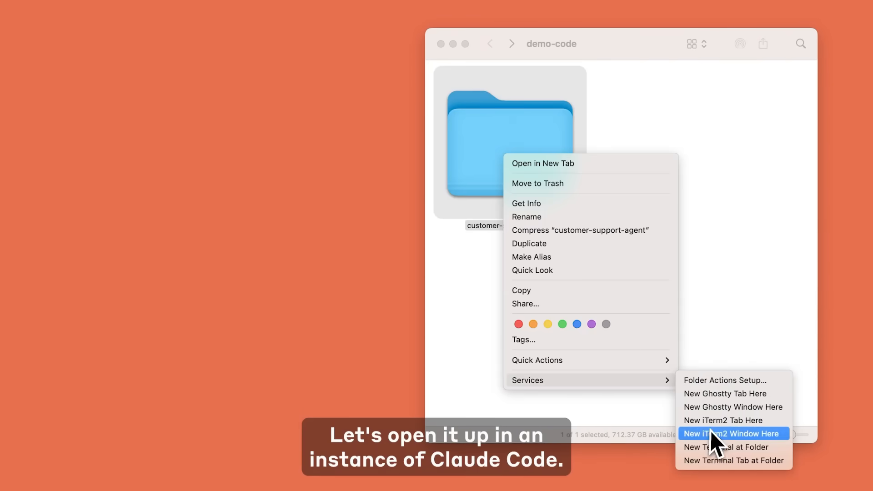
click(733, 434)
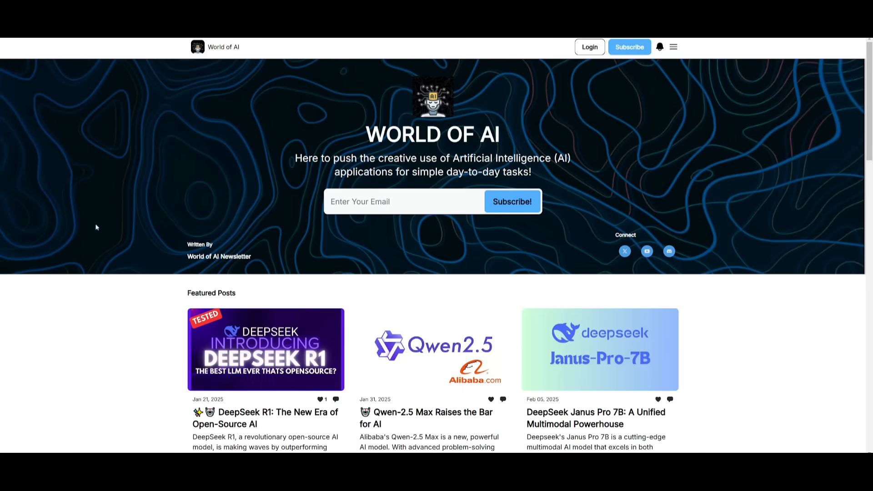
mouse_move(228, 181)
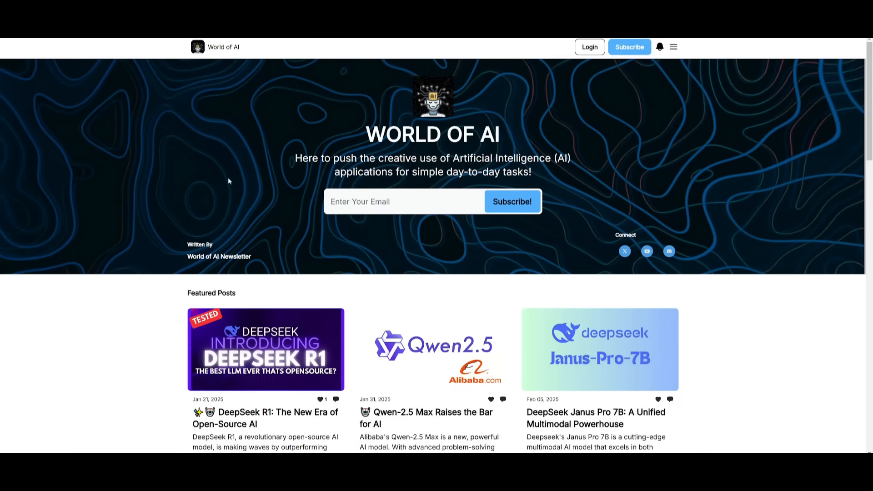
Scroll the World of AI homepage through Featured Posts, Latest Posts and the Archive.
scroll(down, 3)
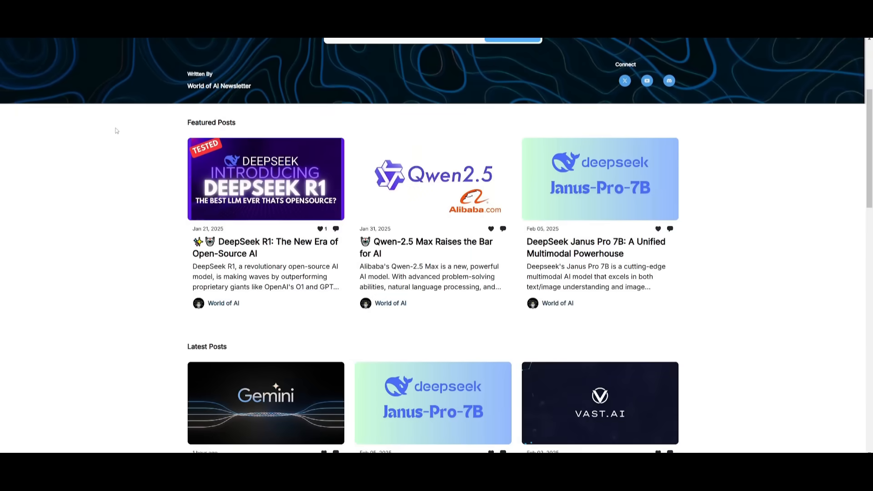
scroll(down, 3)
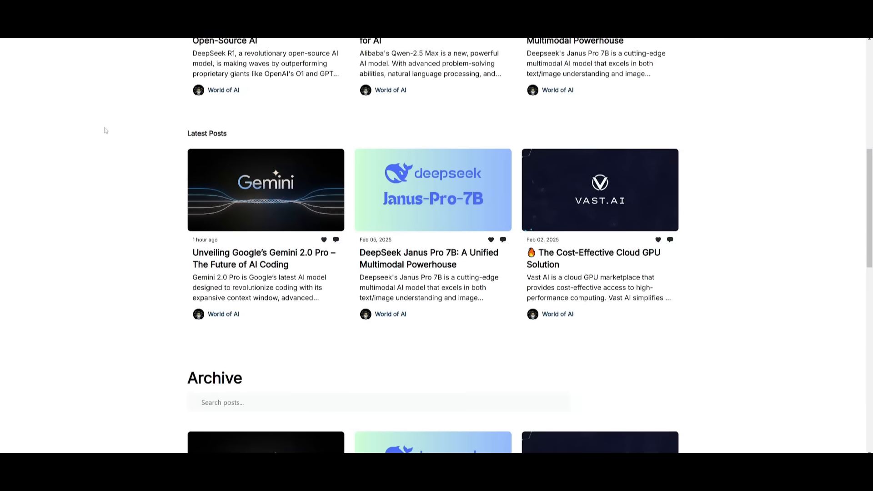
scroll(down, 3)
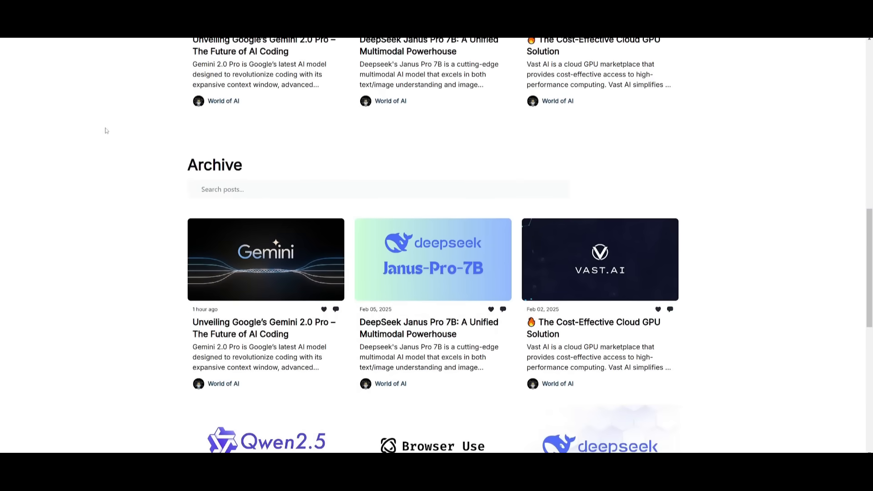
scroll(down, 3)
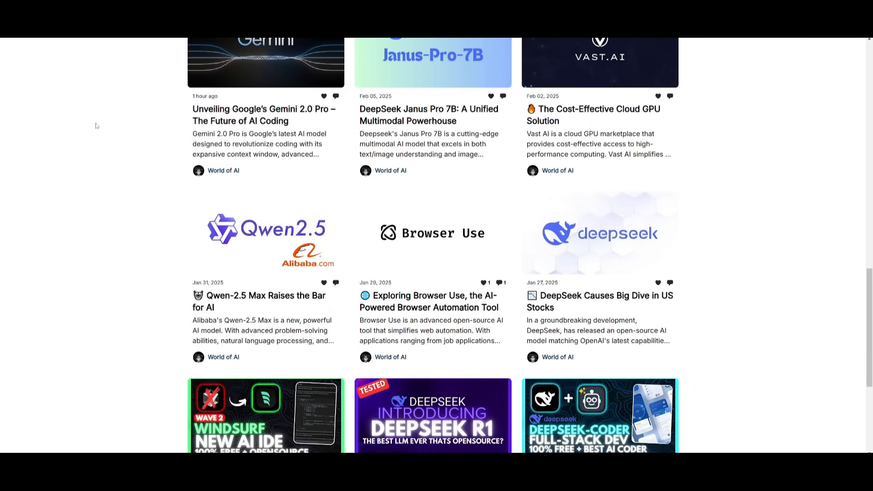
scroll(down, 3)
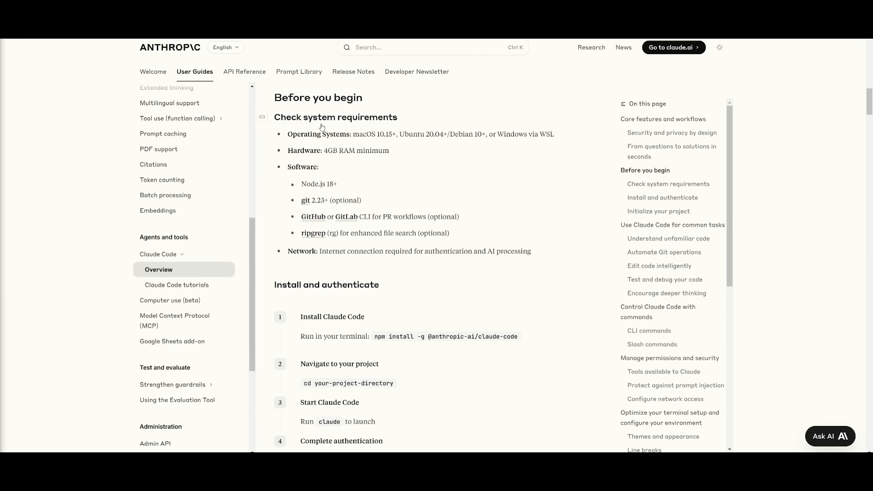
mouse_move(364, 137)
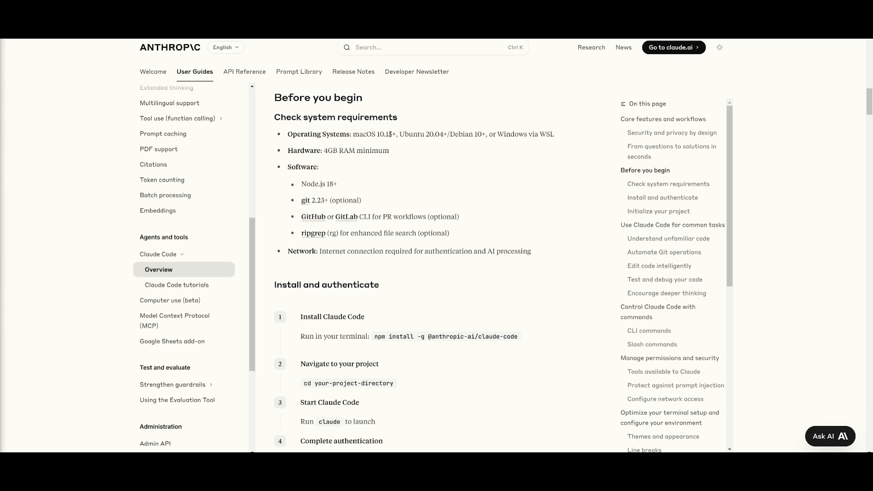
mouse_move(506, 134)
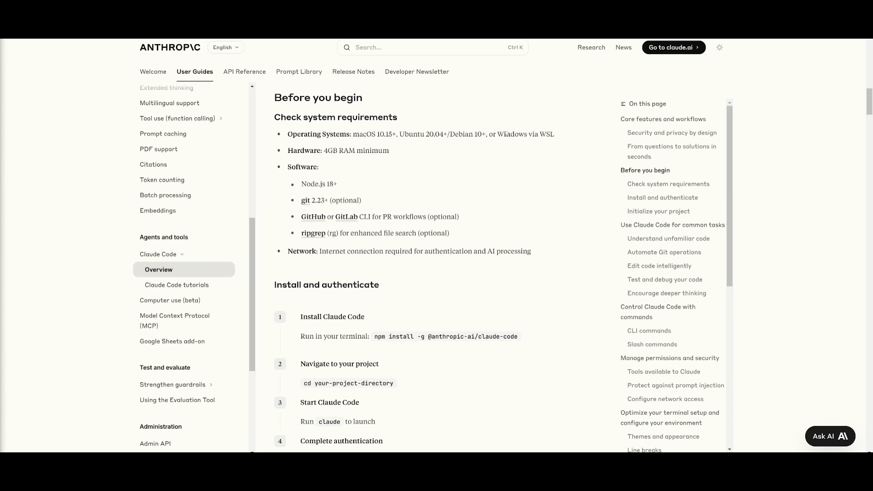
mouse_move(552, 134)
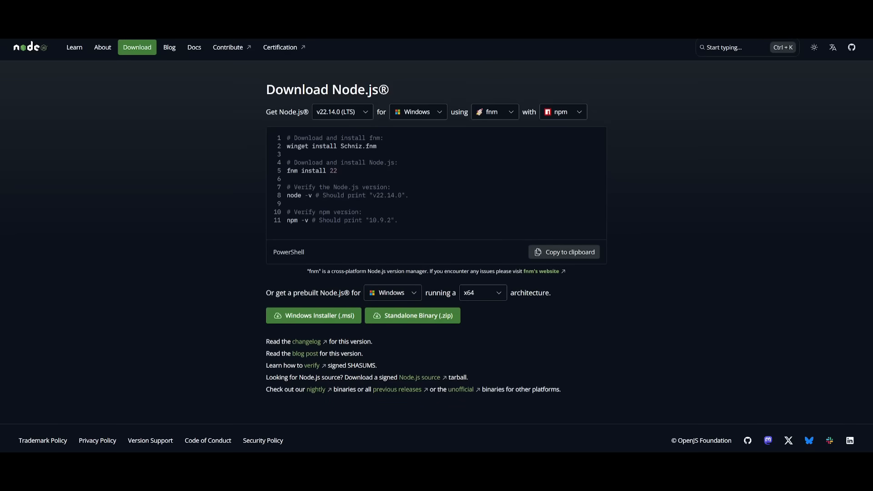
mouse_move(444, 302)
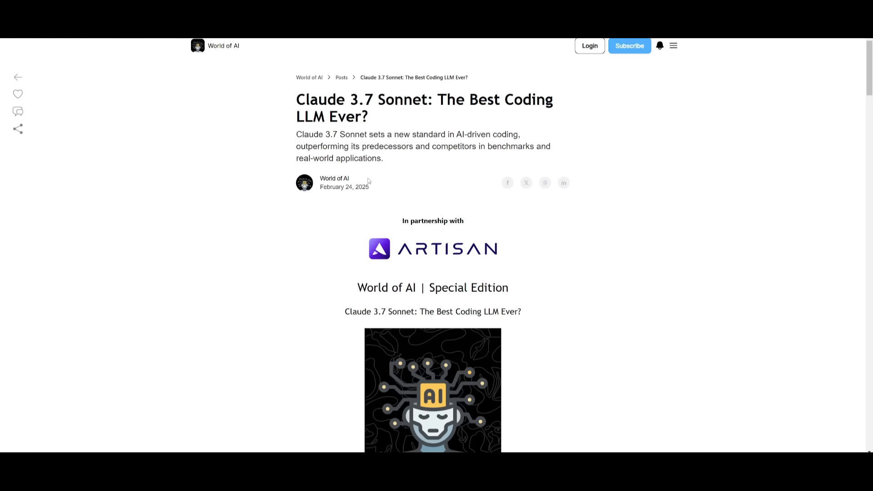
Scroll the Claude 3.7 Sonnet article through its benchmarks to the Verdict section.
scroll(down, 3)
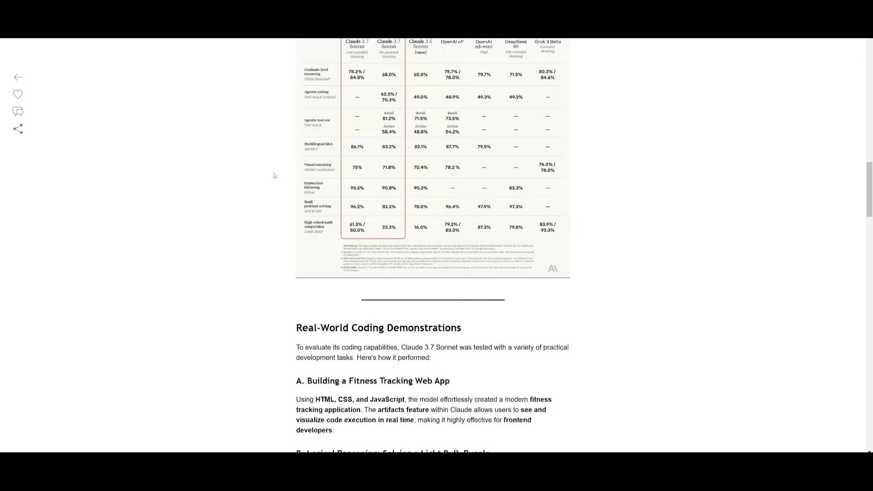
scroll(down, 3)
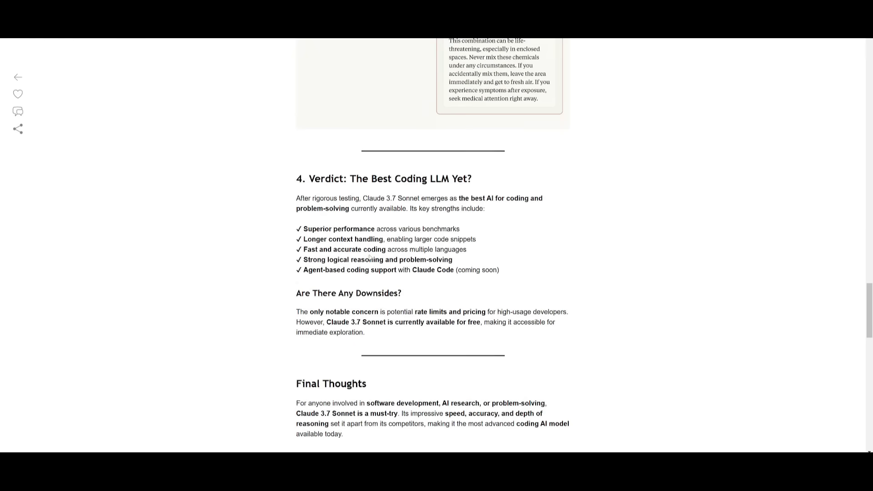
scroll(down, 3)
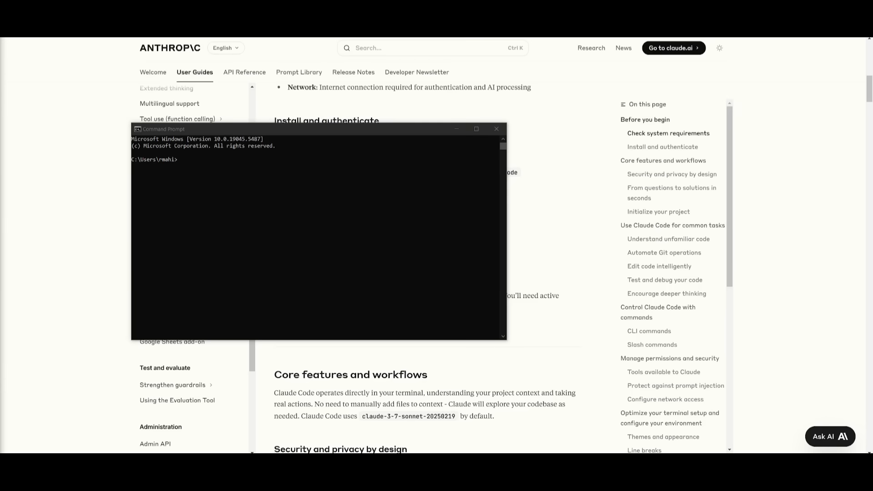
Type 'wsl --install', close Command Prompt, and launch the WSL Linux terminal.
text(wsl --)
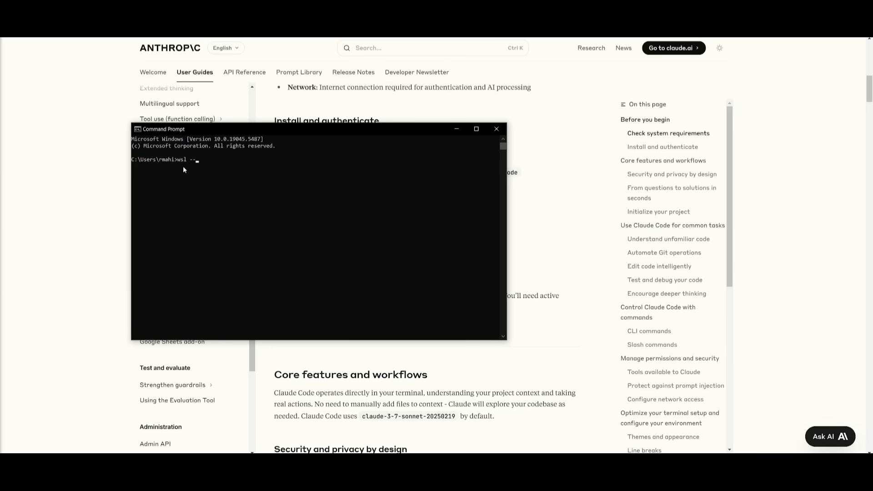
text(install)
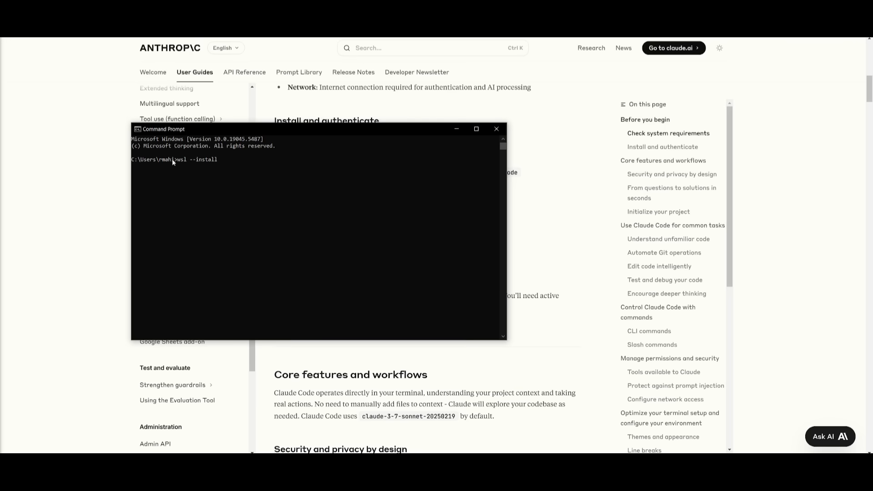
mouse_move(496, 129)
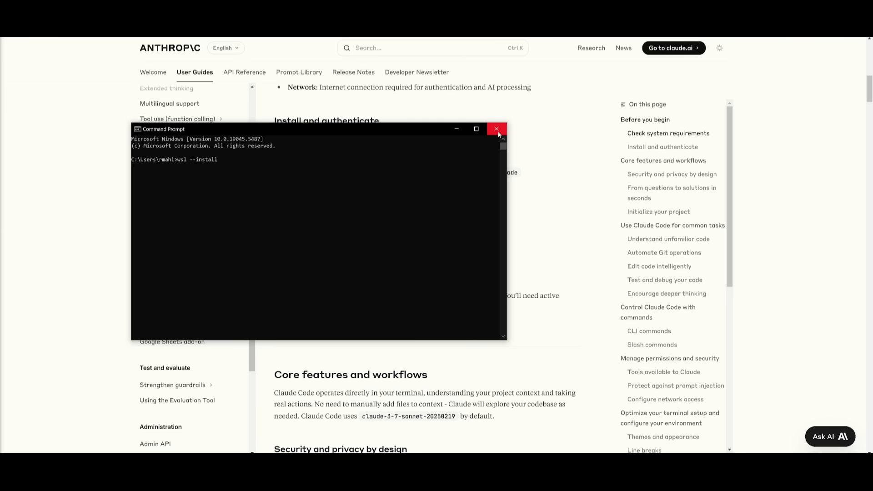
click(496, 129)
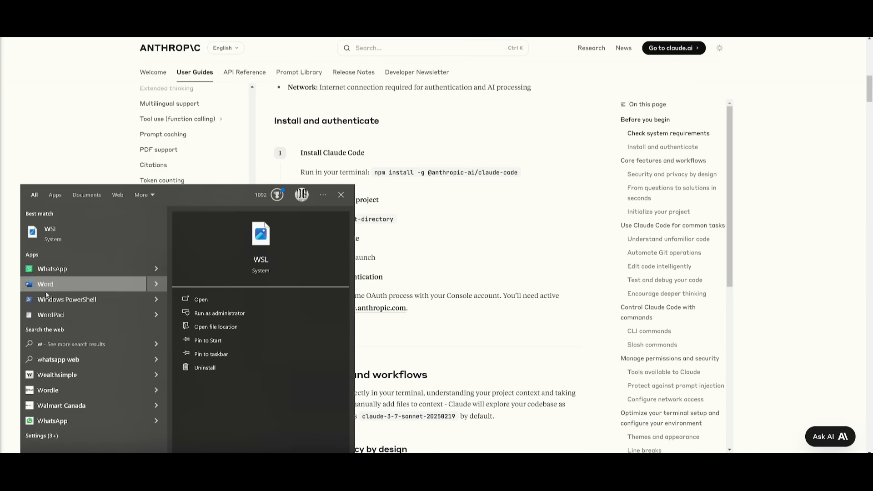
click(200, 299)
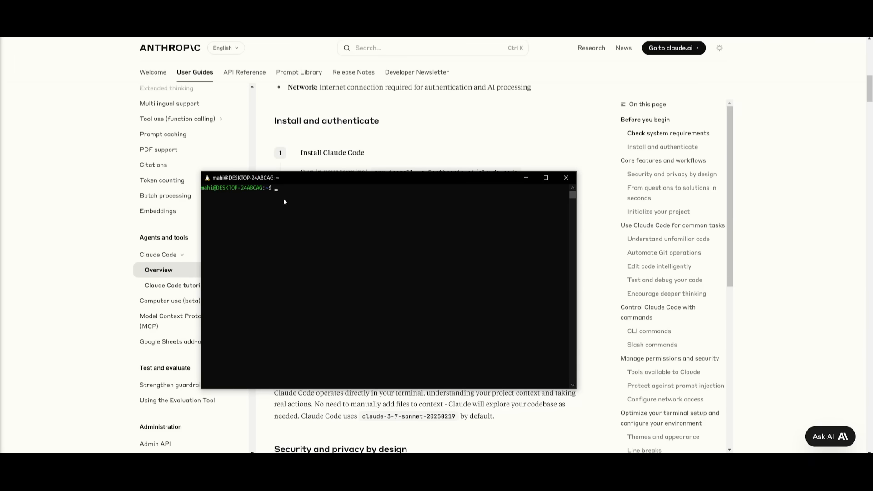
mouse_move(269, 191)
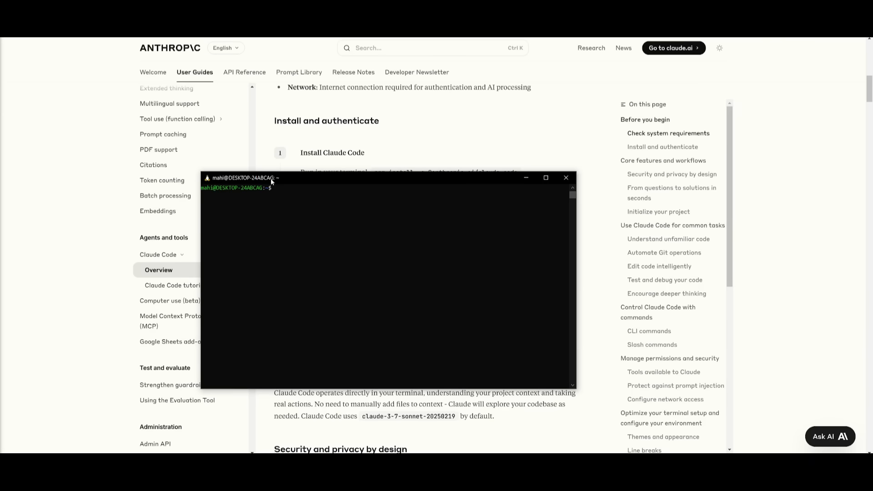
Focus the Ubuntu terminal window to rerun the Claude Code install.
click(566, 177)
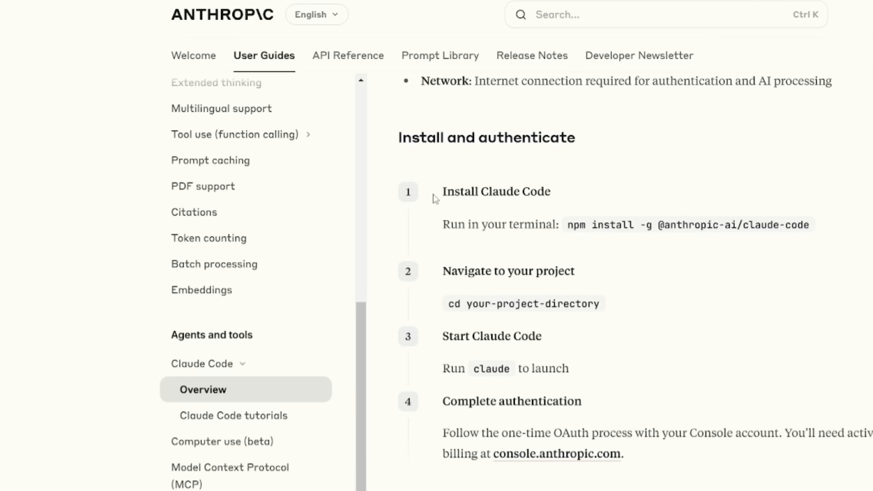
mouse_move(569, 232)
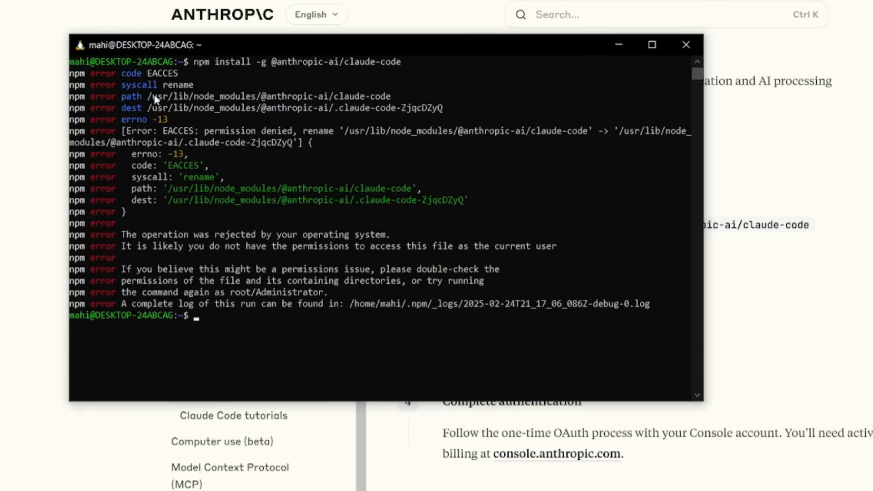
mouse_move(177, 236)
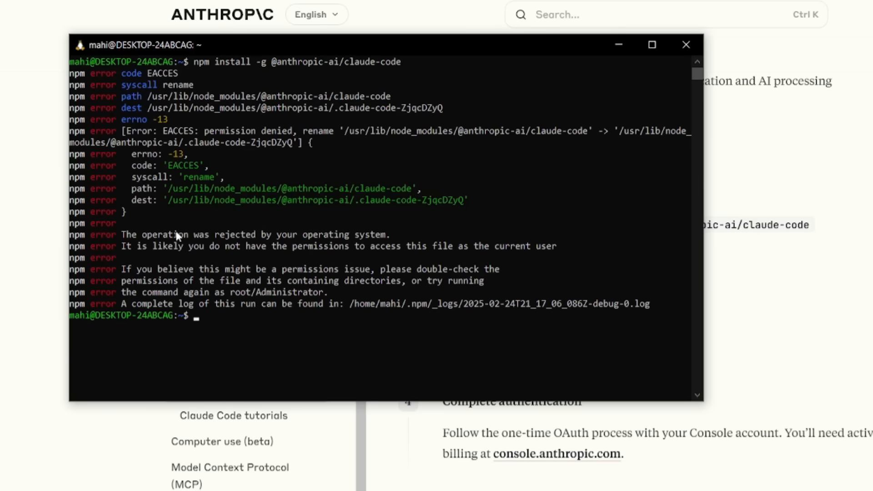
mouse_move(253, 229)
text(sudo npm install -g @anthropic-ai/claude-code)
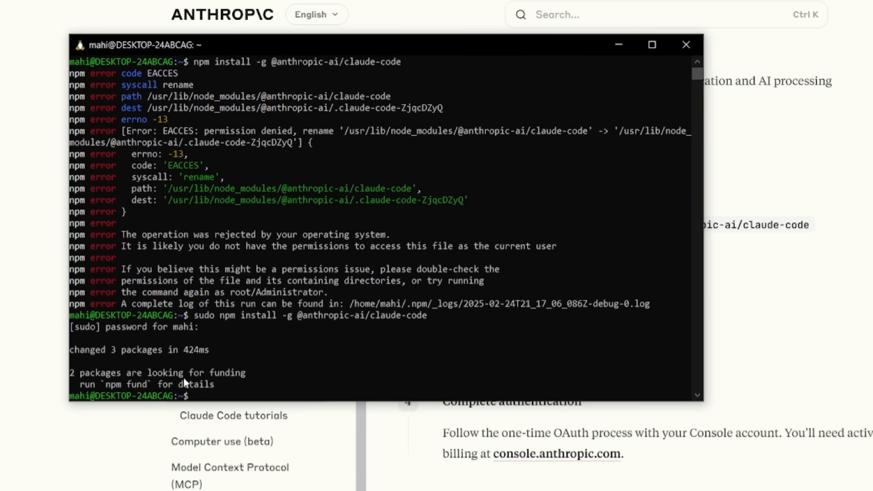
mouse_move(144, 342)
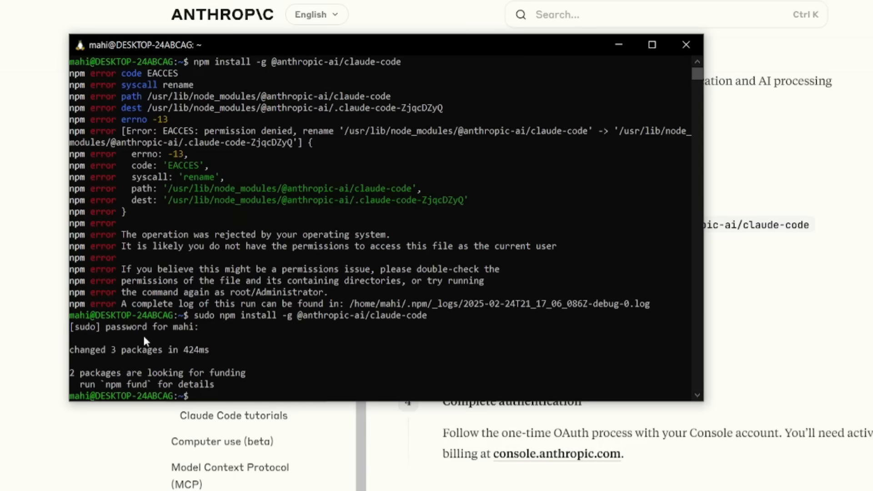
mouse_move(177, 90)
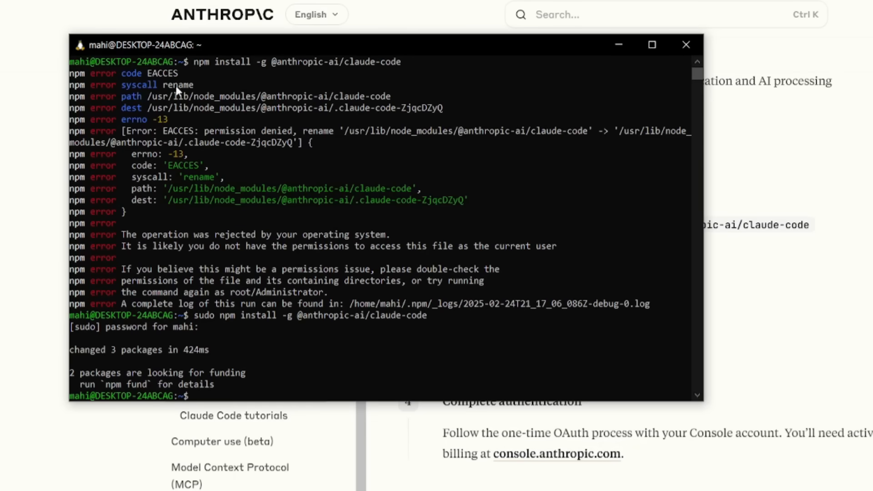
mouse_move(153, 146)
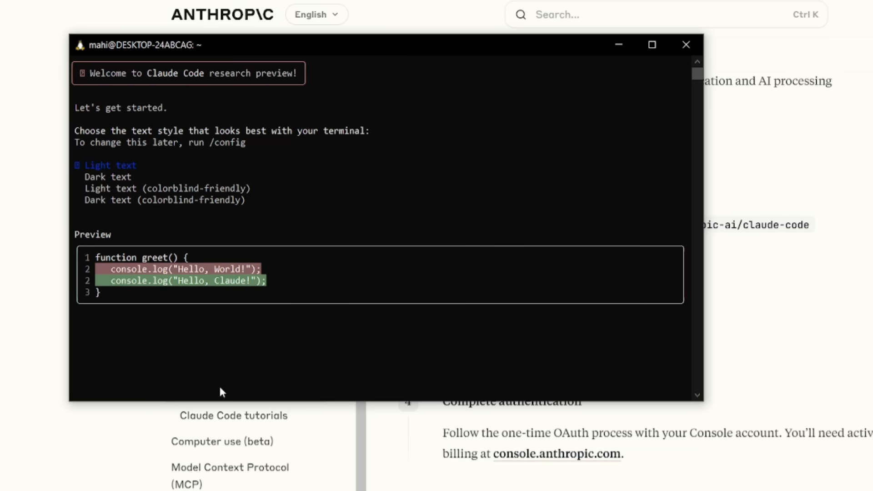
mouse_move(162, 78)
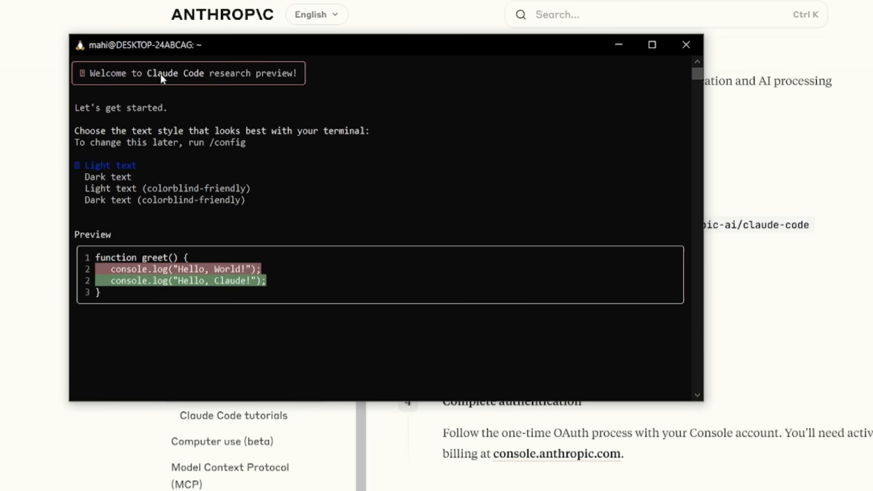
mouse_move(146, 150)
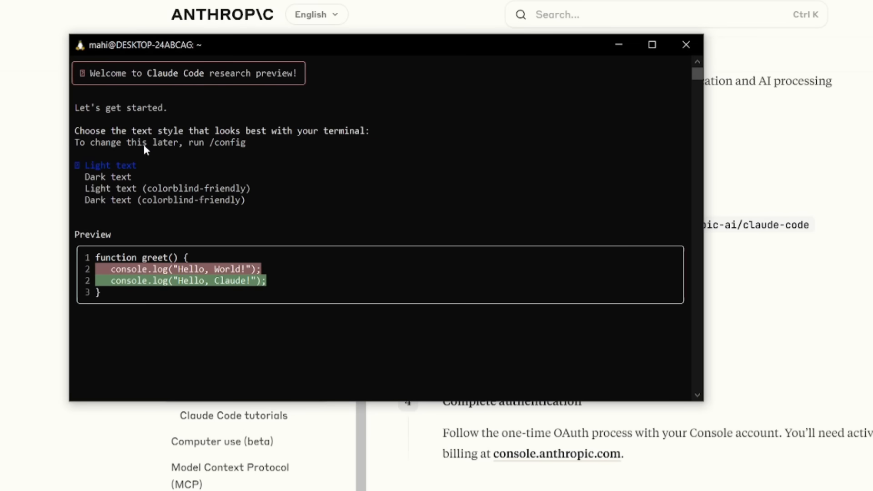
mouse_move(77, 103)
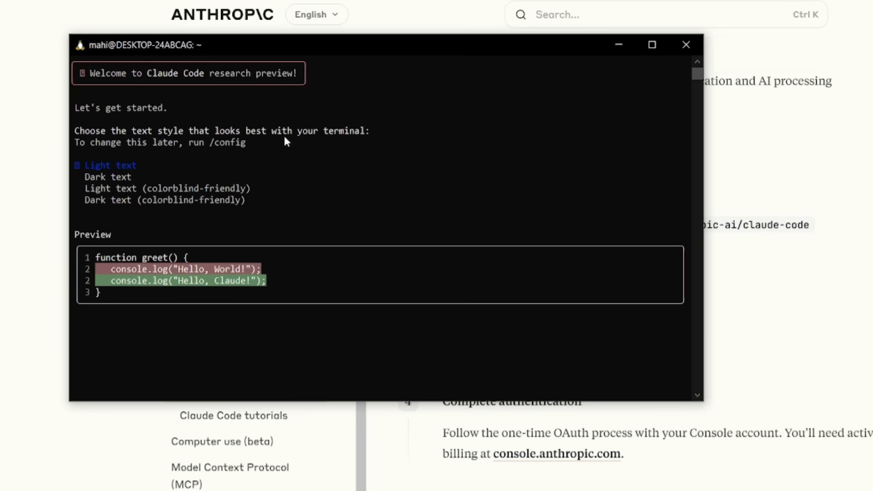
Maximize the terminal and accept the Light text style in Claude Code setup.
click(651, 44)
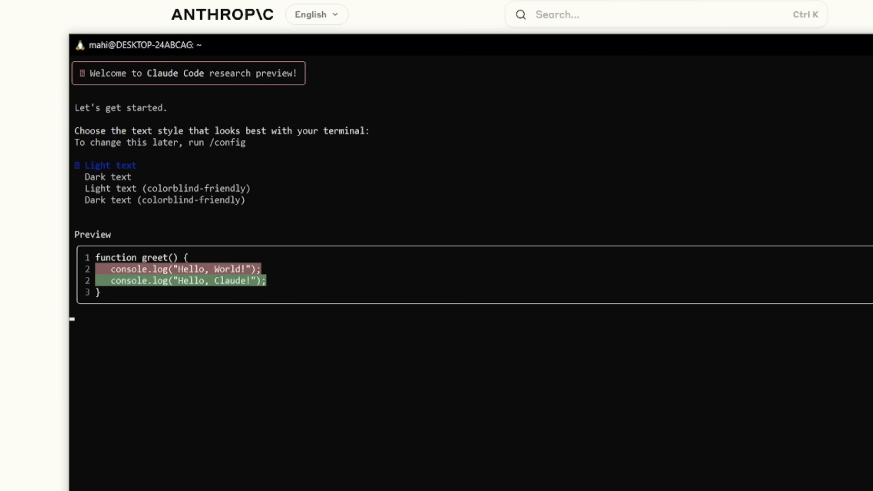
mouse_move(185, 170)
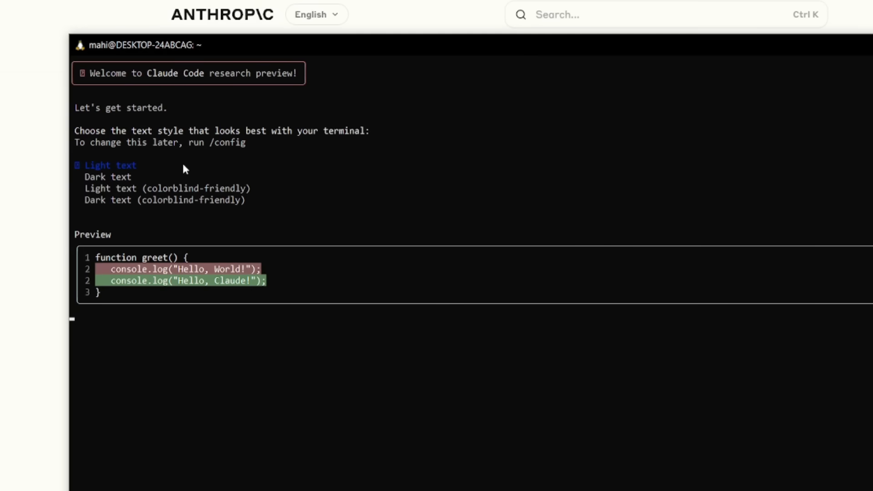
key(Down)
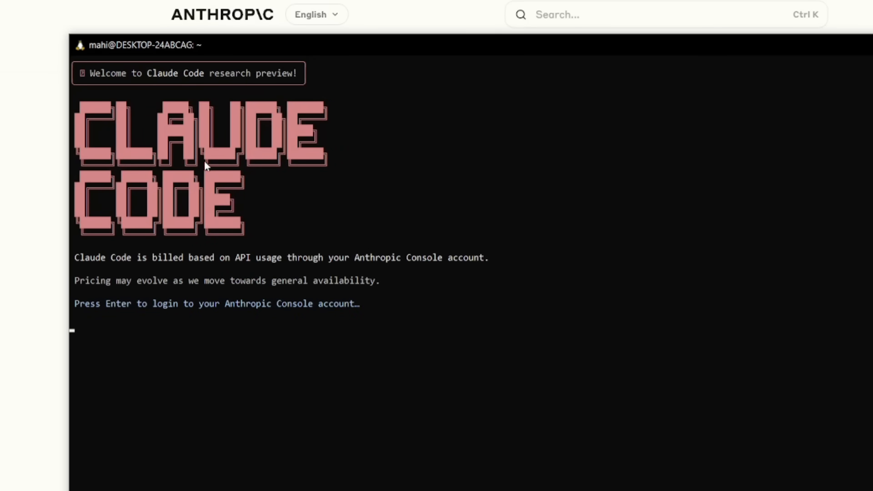
mouse_move(110, 263)
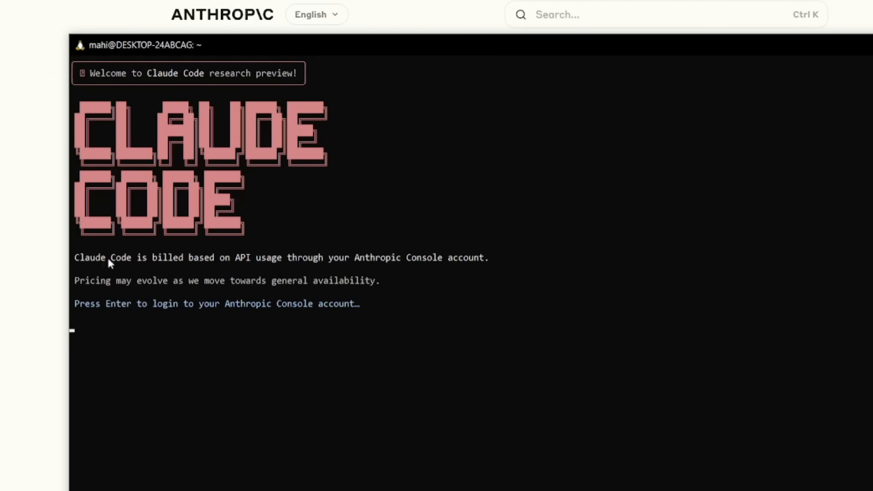
mouse_move(211, 262)
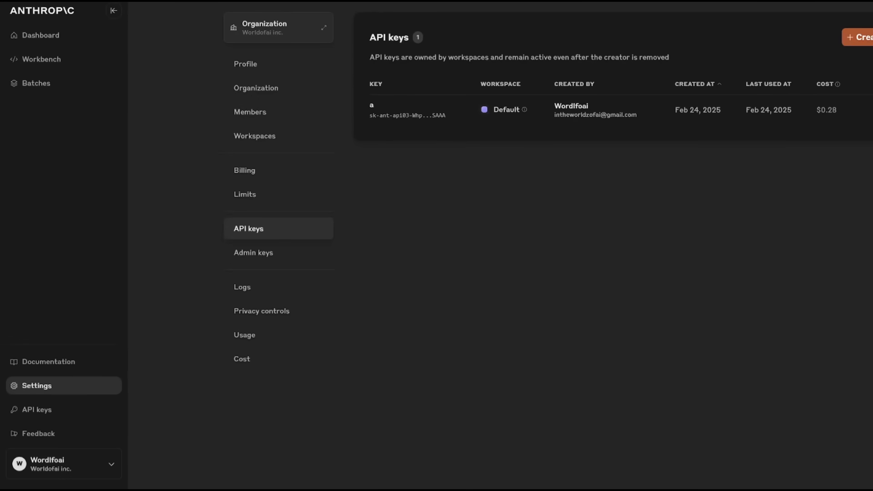
mouse_move(243, 170)
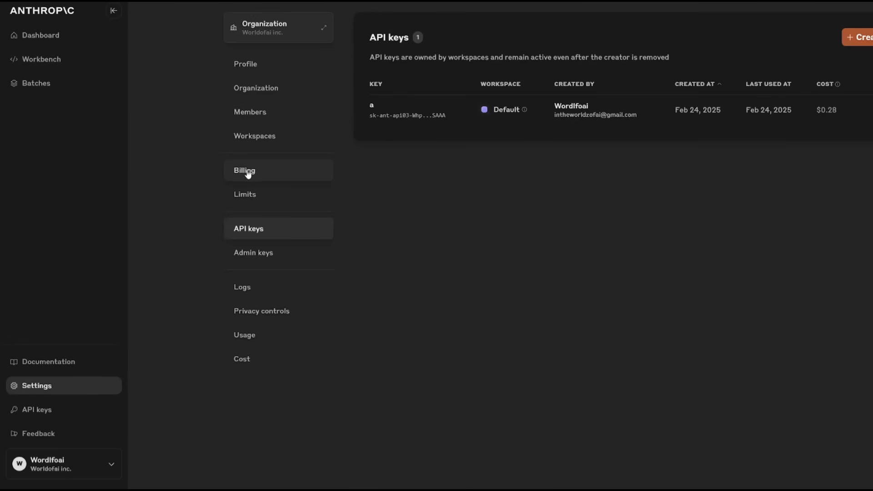
mouse_move(269, 178)
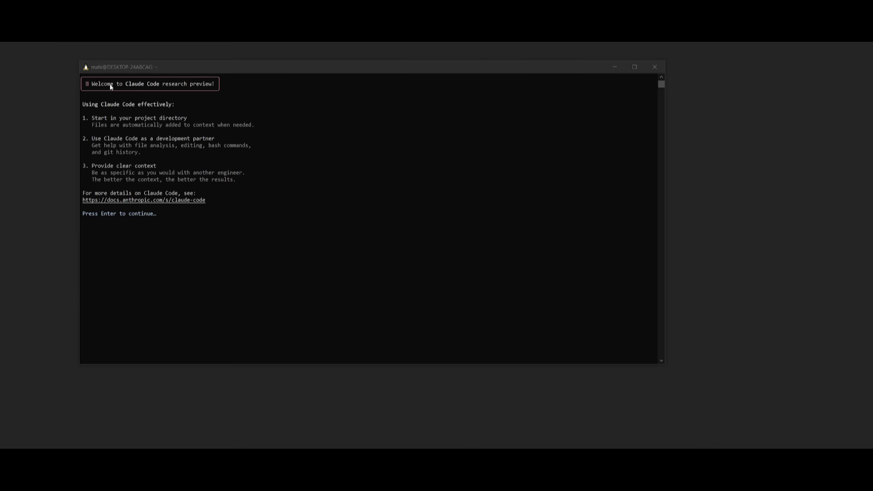
mouse_move(168, 87)
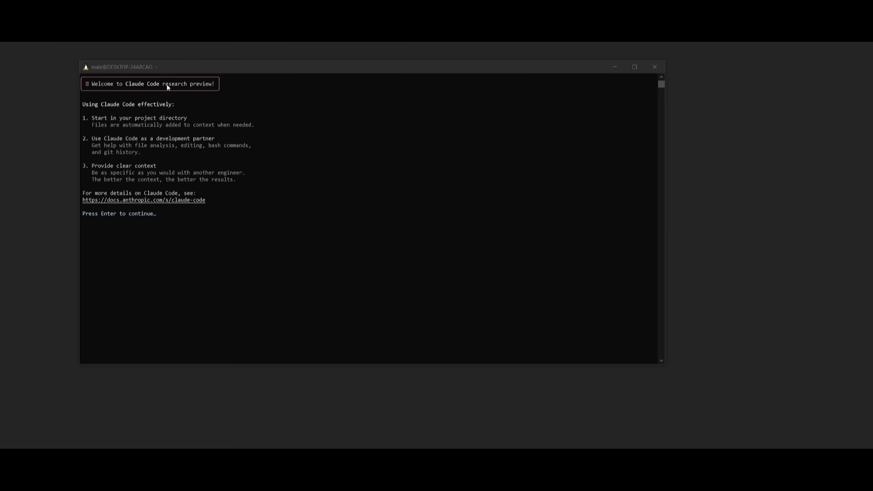
mouse_move(182, 87)
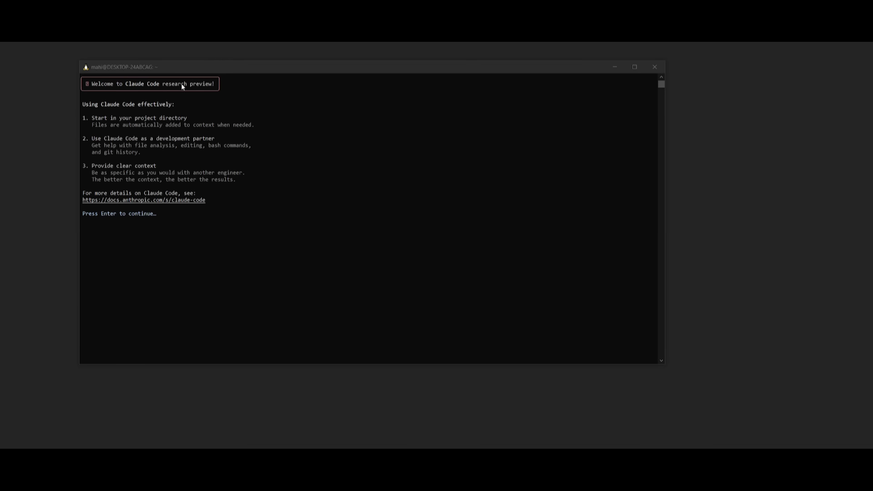
mouse_move(170, 89)
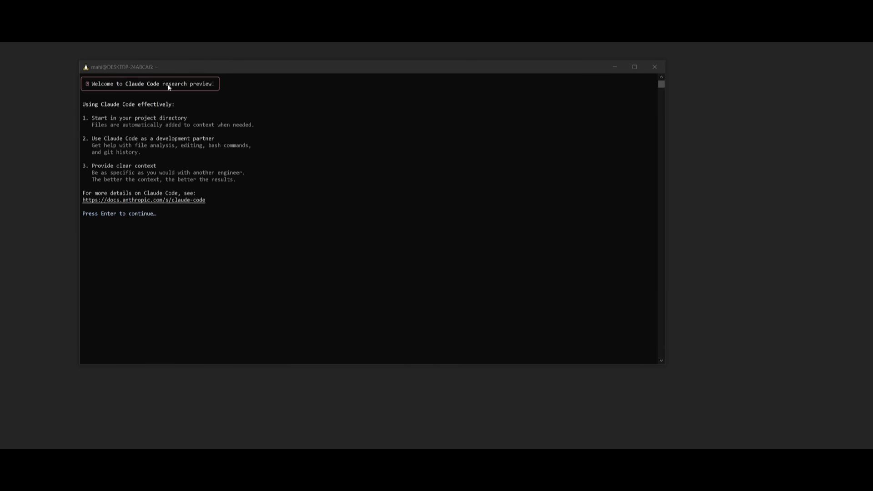
mouse_move(167, 124)
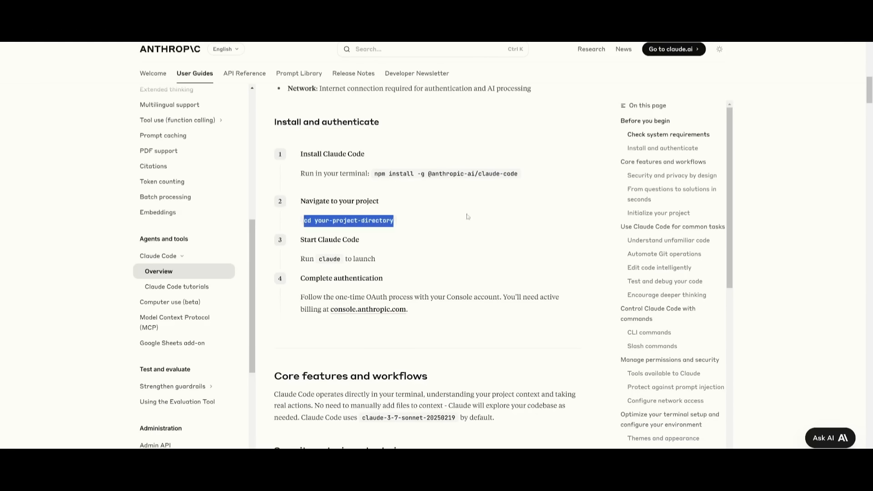
click(311, 221)
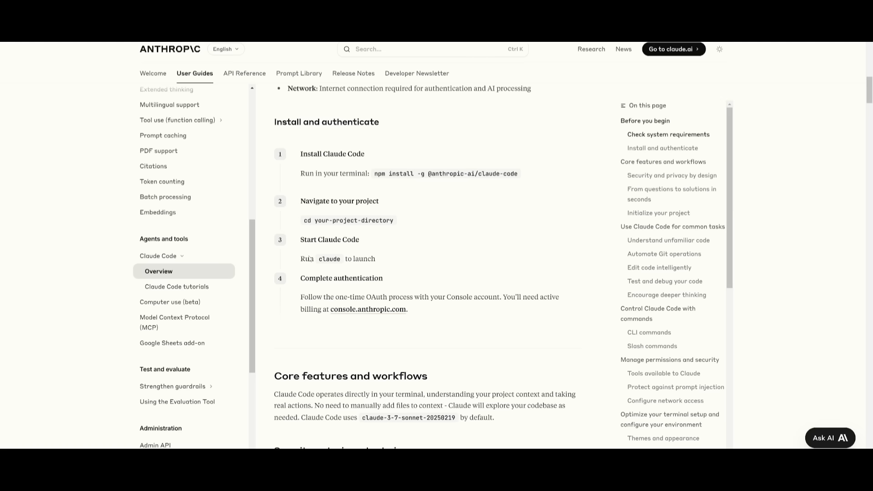
double_click(329, 258)
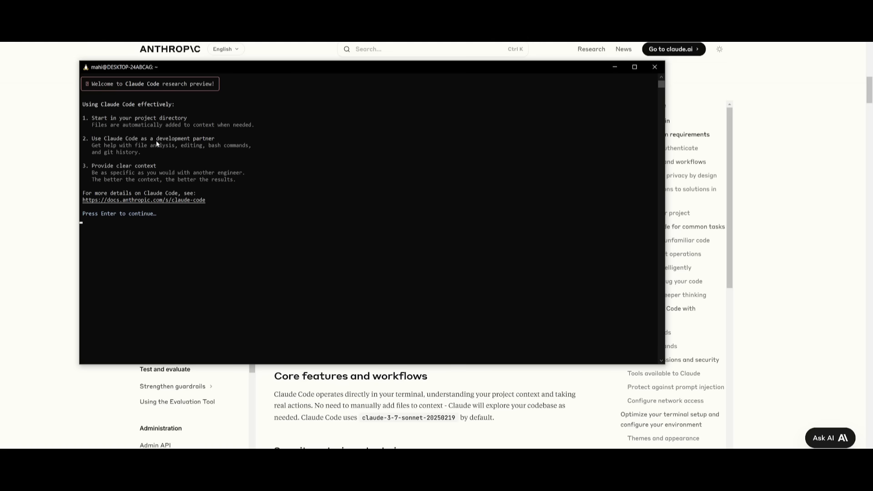
mouse_move(156, 170)
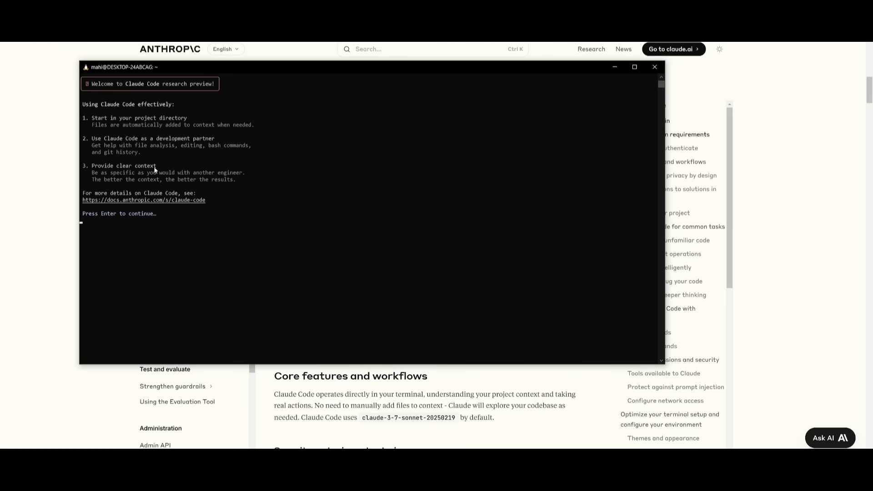
mouse_move(141, 181)
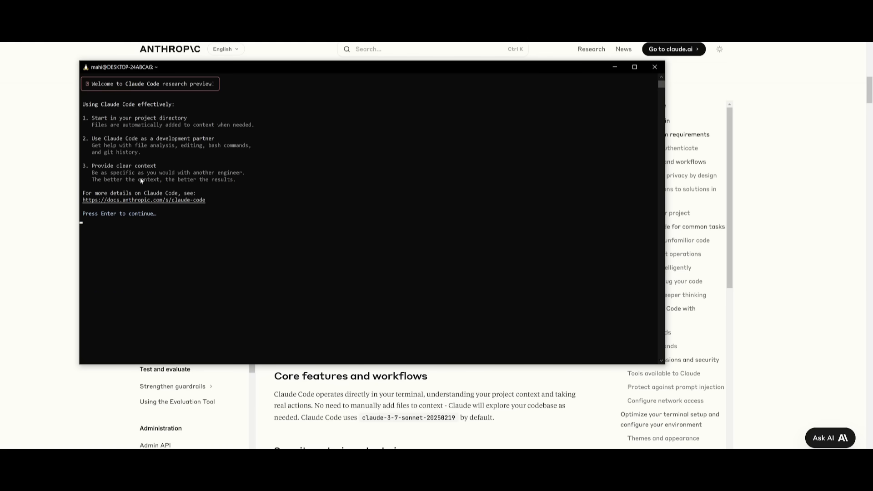
mouse_move(206, 188)
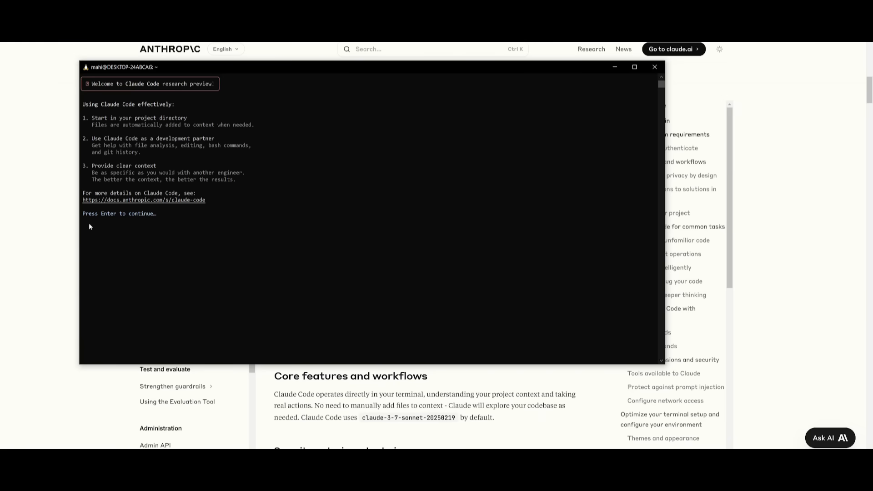
mouse_move(89, 226)
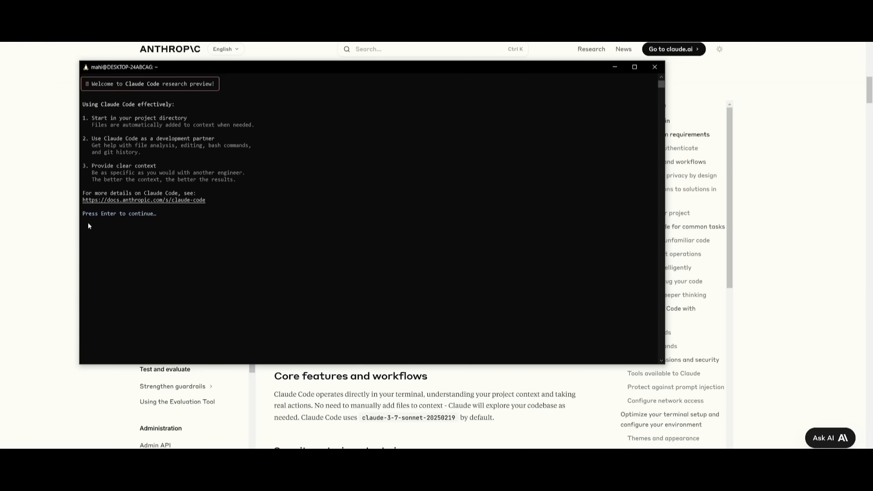
Dismiss Claude Code's usage tips to reach the trust-home-folder prompt.
key(enter)
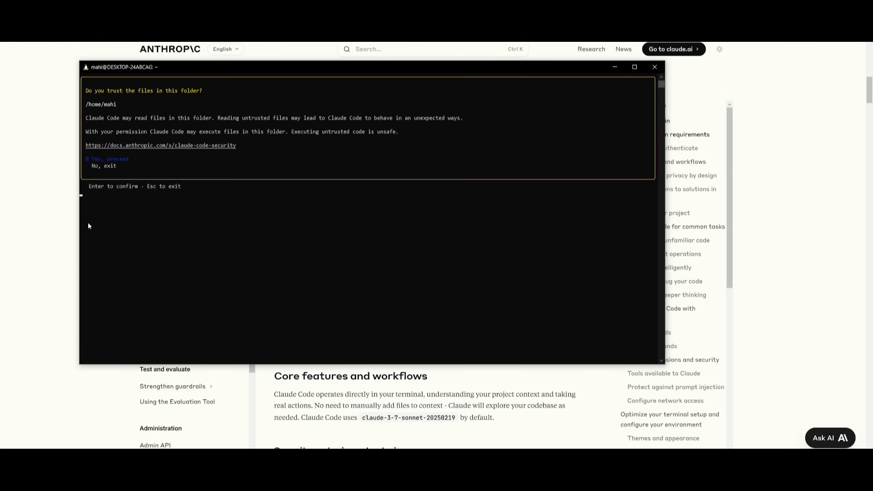
mouse_move(110, 185)
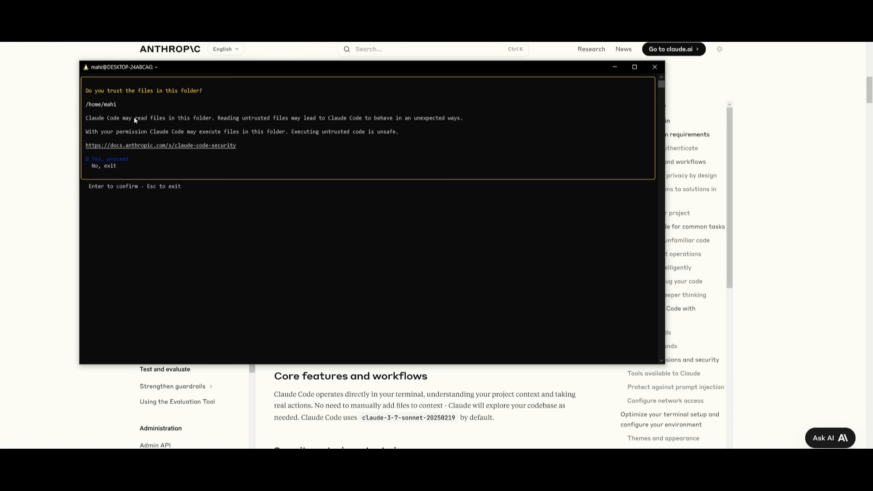
mouse_move(221, 120)
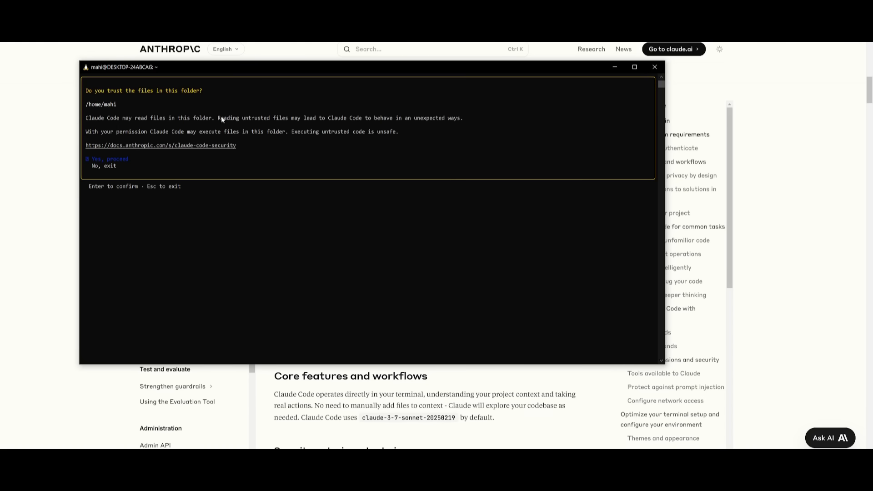
mouse_move(311, 124)
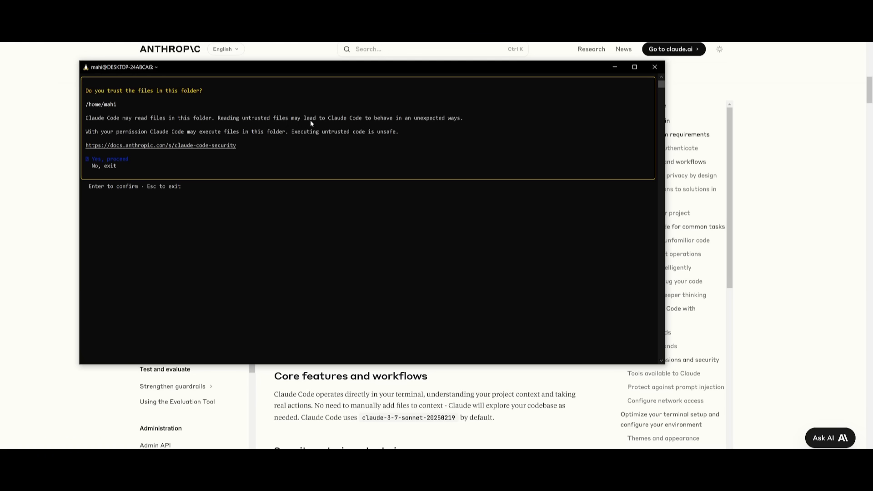
mouse_move(447, 121)
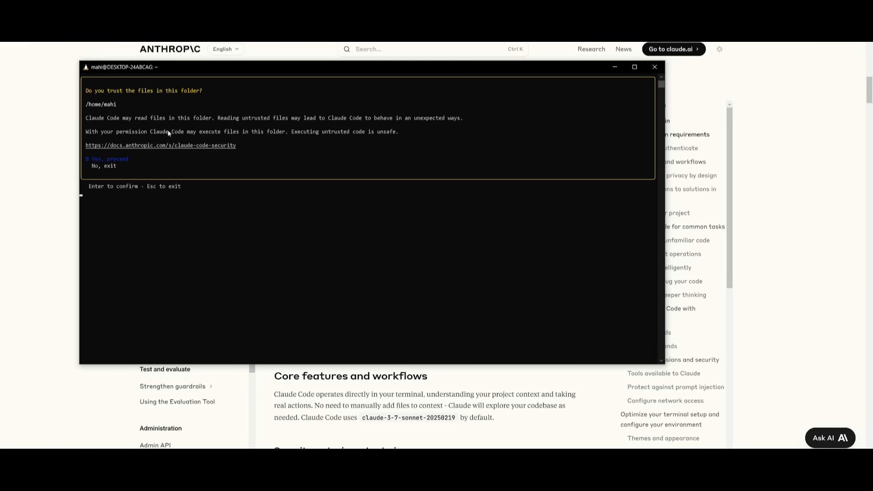
mouse_move(277, 139)
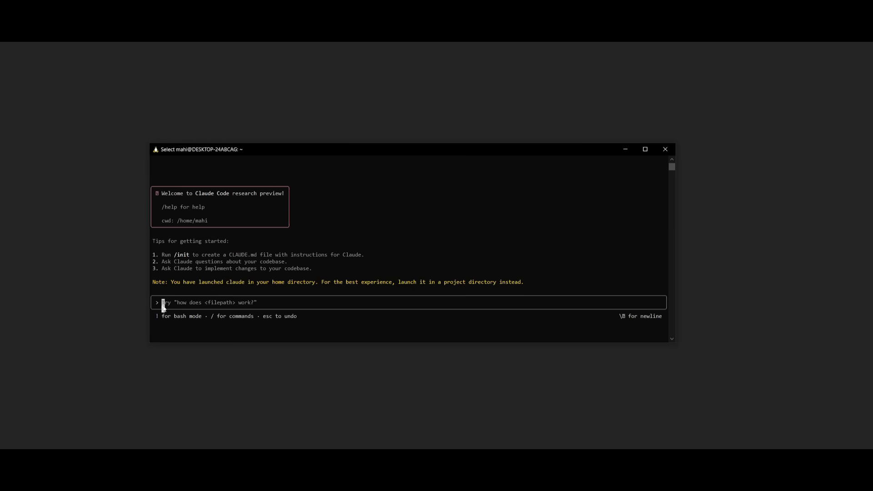
Ask Claude for a basic web app to track uploads for a YouTube channel.
text(help me create a)
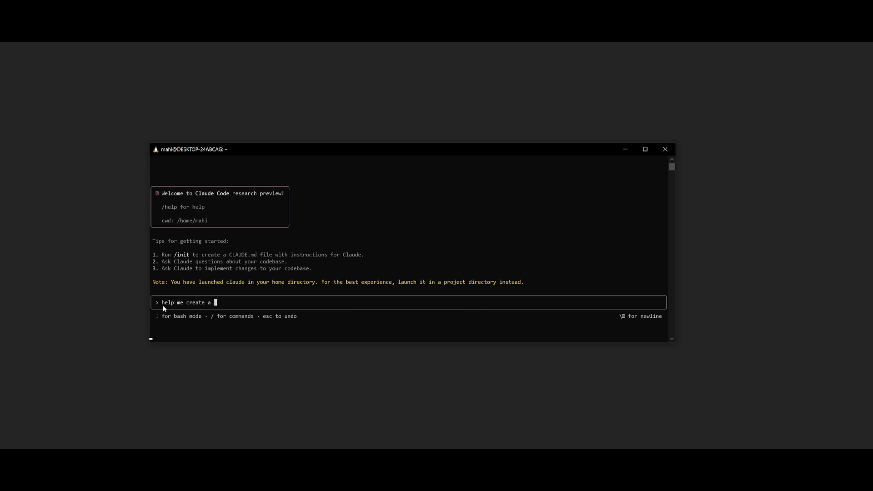
text(basic web app for me to track various uploads that i n)
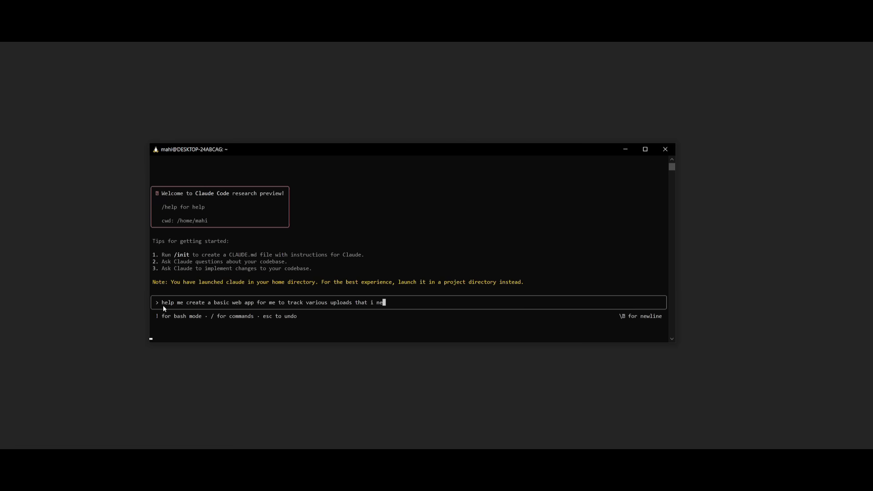
text(ed to push on my y)
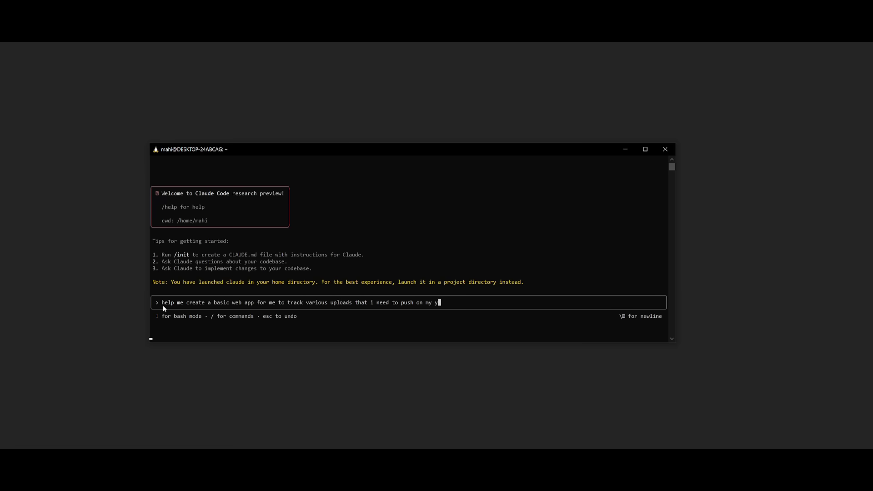
text(outube channel.)
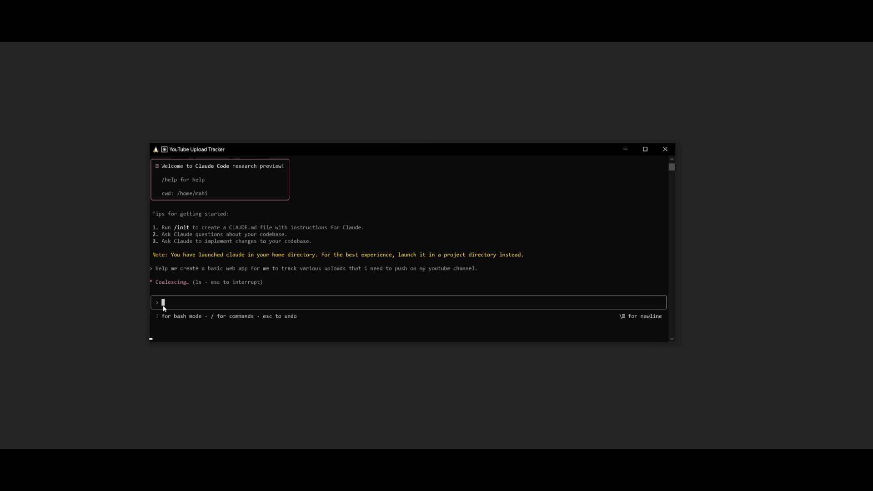
mouse_move(212, 296)
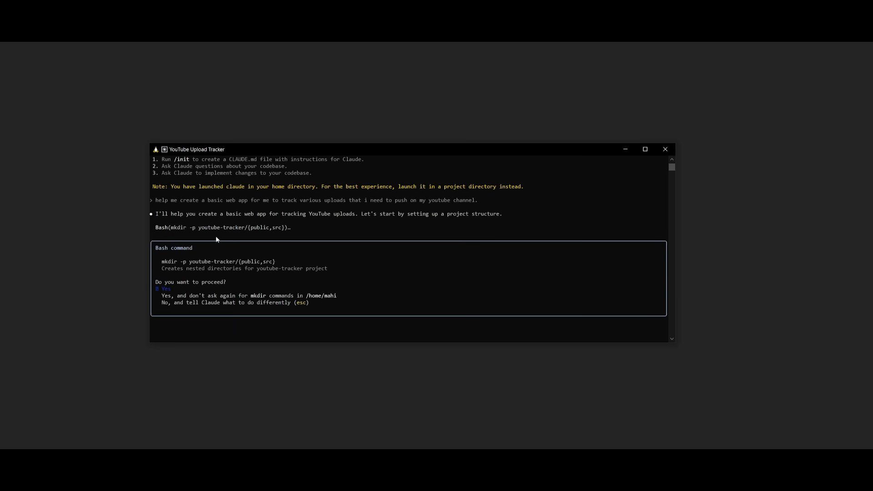
mouse_move(189, 276)
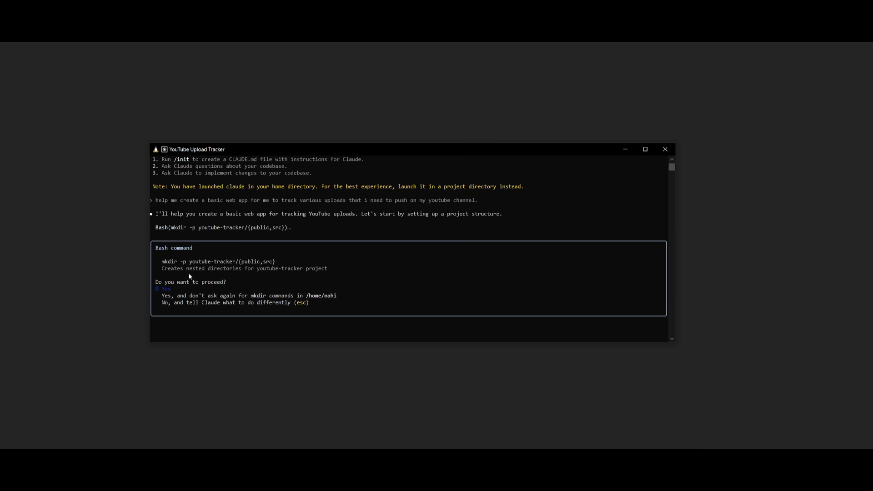
mouse_move(202, 272)
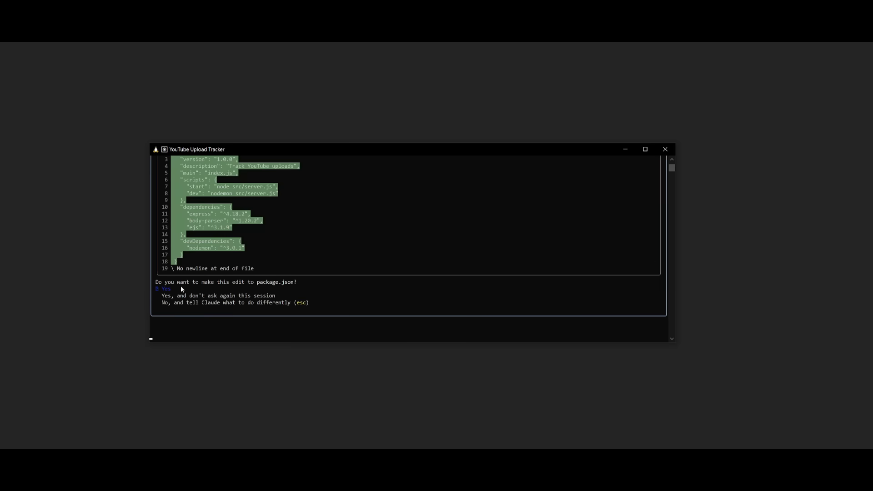
Approve Claude's youtube-tracker directory creation and package.json with Express dependencies.
click(165, 288)
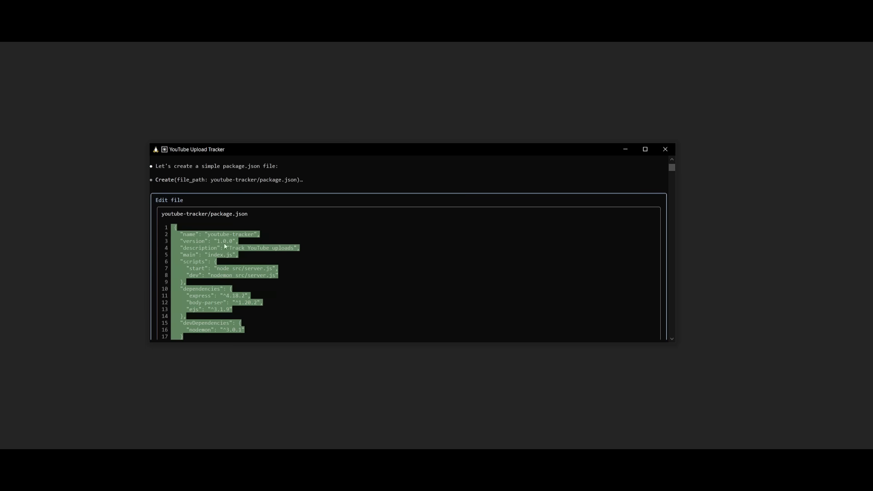
mouse_move(198, 200)
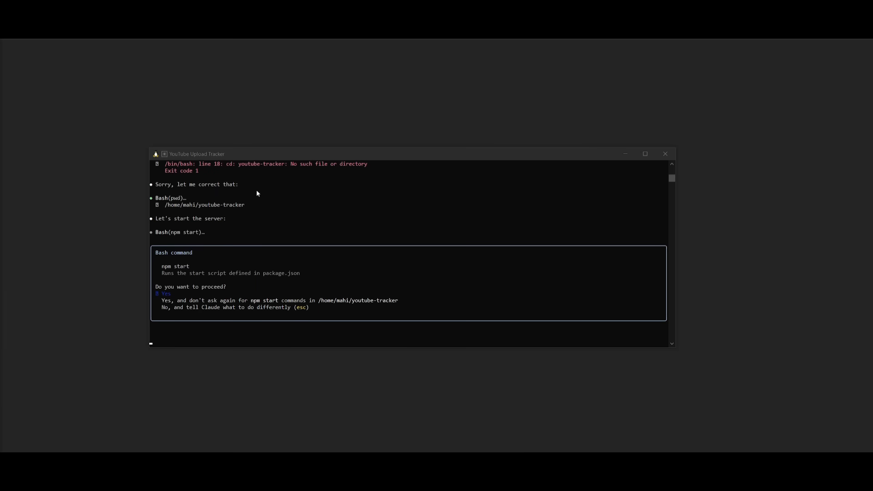
mouse_move(202, 239)
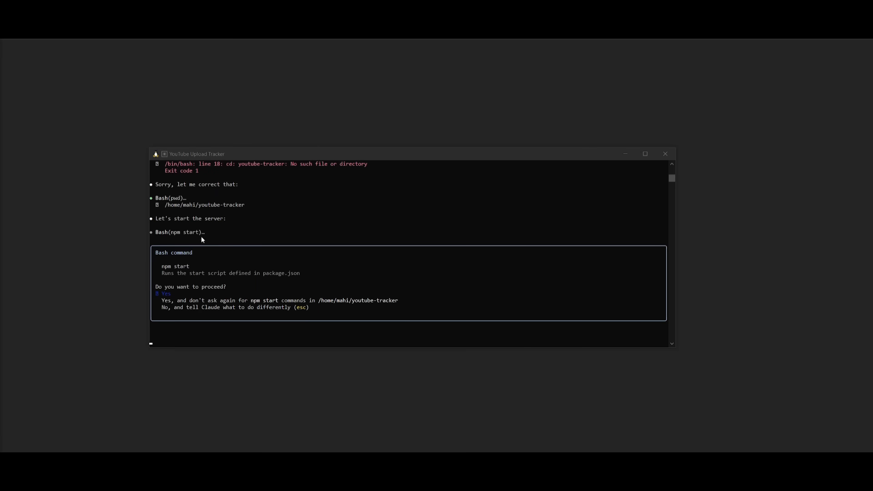
Approve Claude Code's npm start request so the tracker server launches.
click(166, 294)
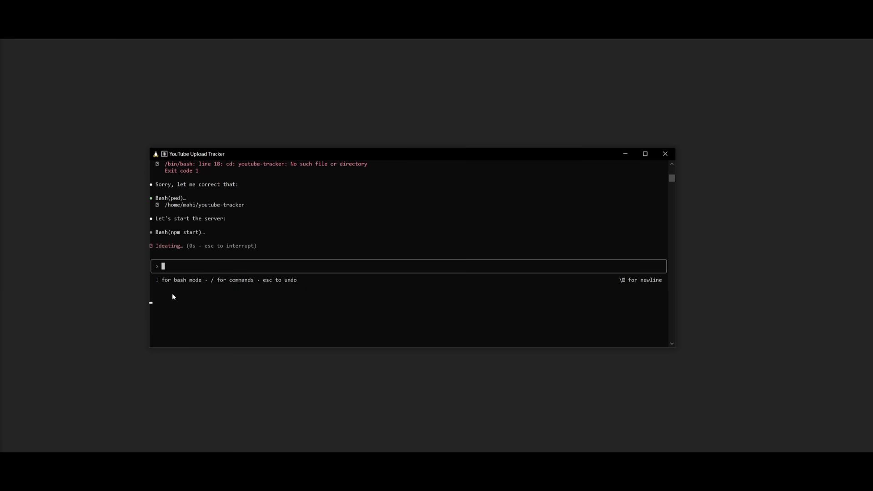
mouse_move(178, 273)
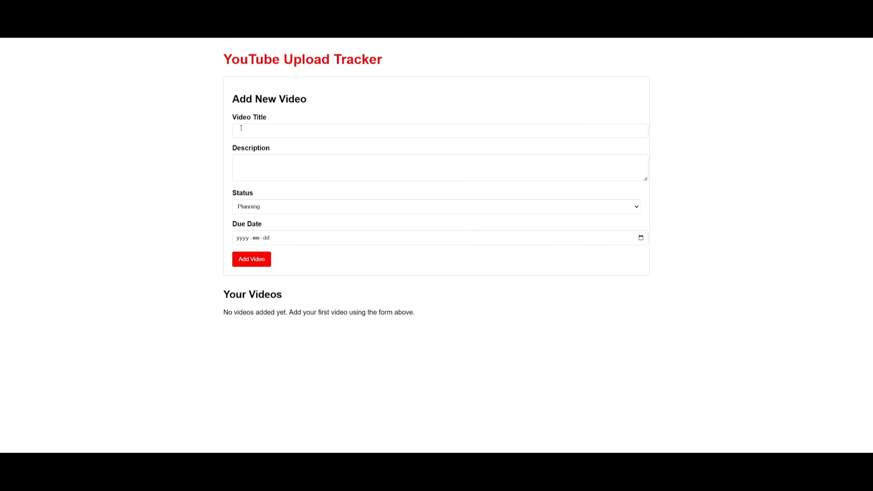
Add video 'claude code' with an AI agentic description, status Editing, due 2025-02-24.
click(439, 130)
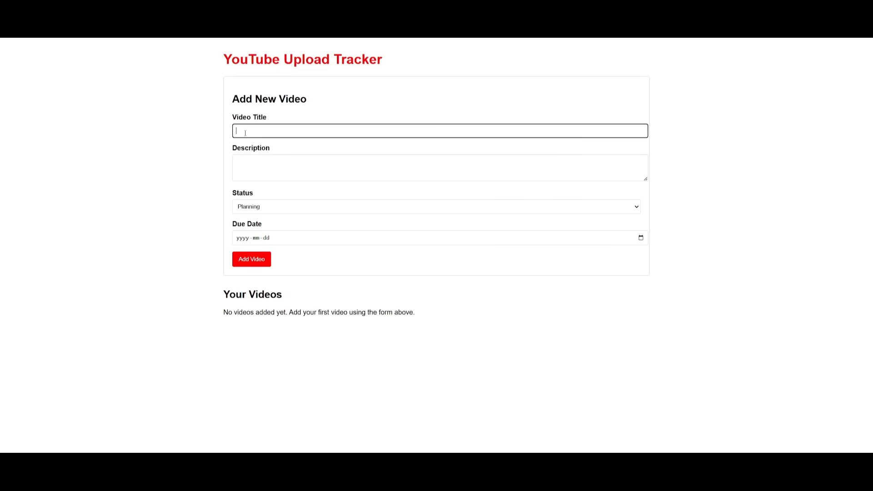
text(claude code)
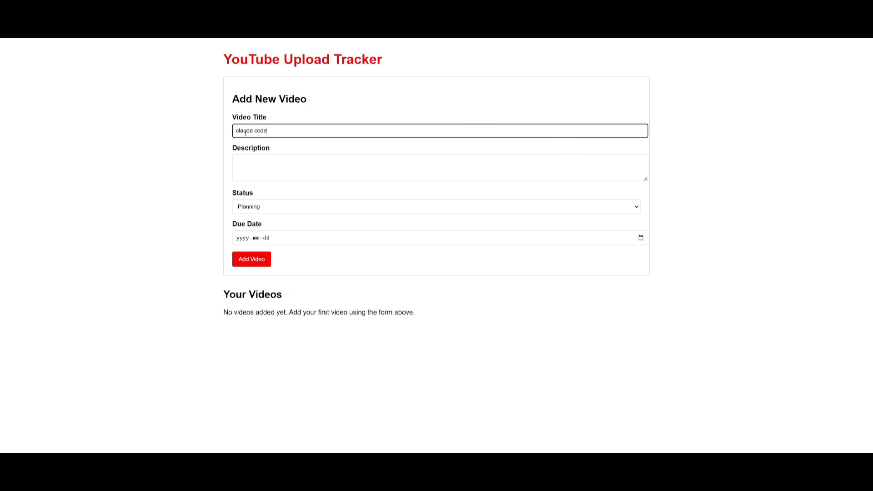
text(make it so that this video)
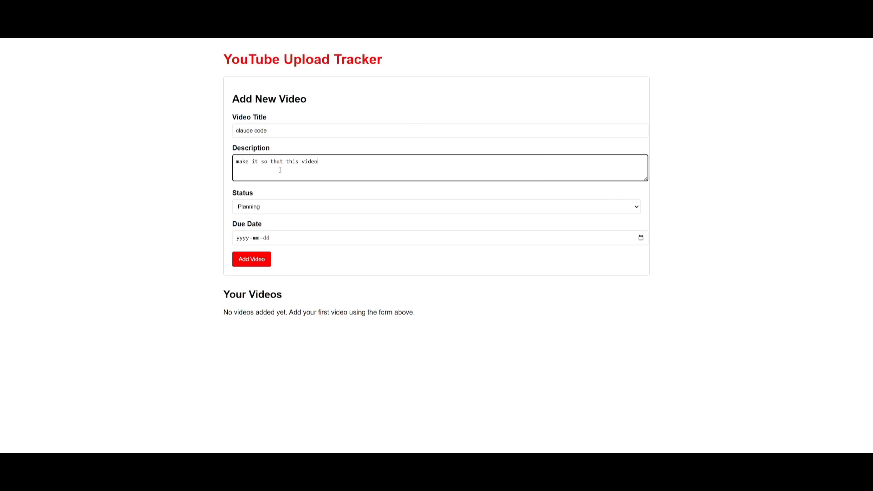
text(focuses on the termin)
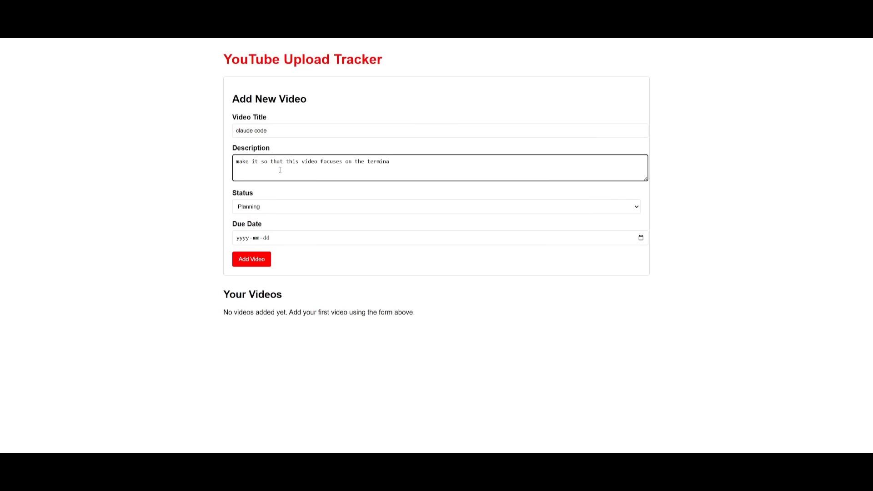
text(ai agentic)
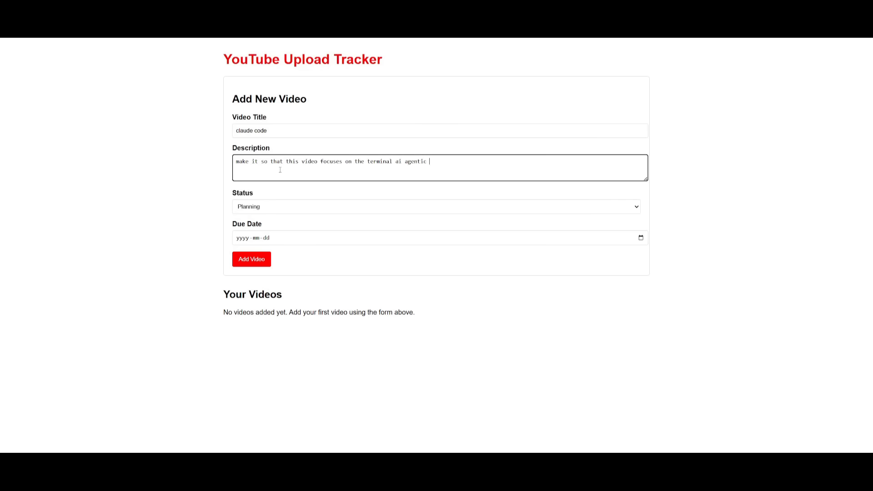
click(436, 207)
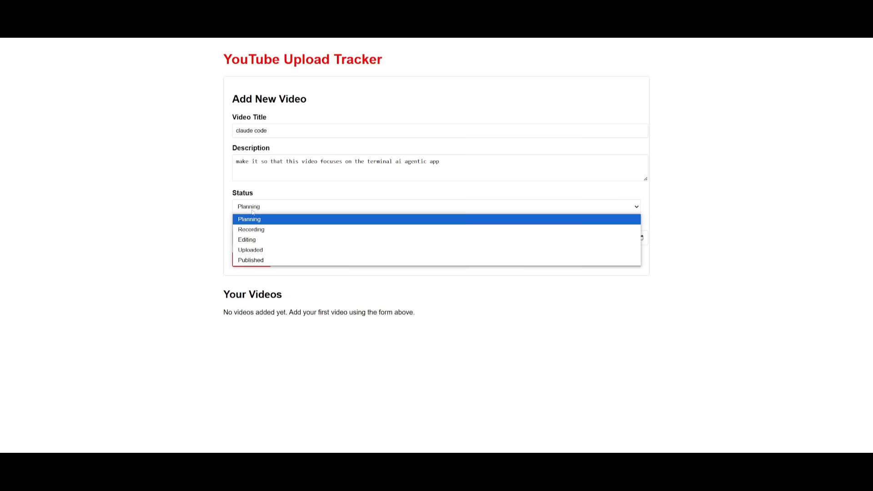
click(246, 240)
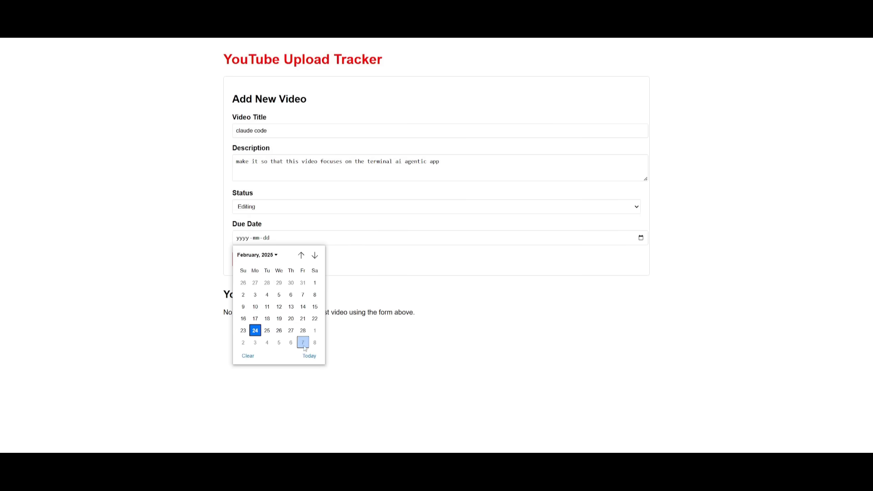
click(251, 259)
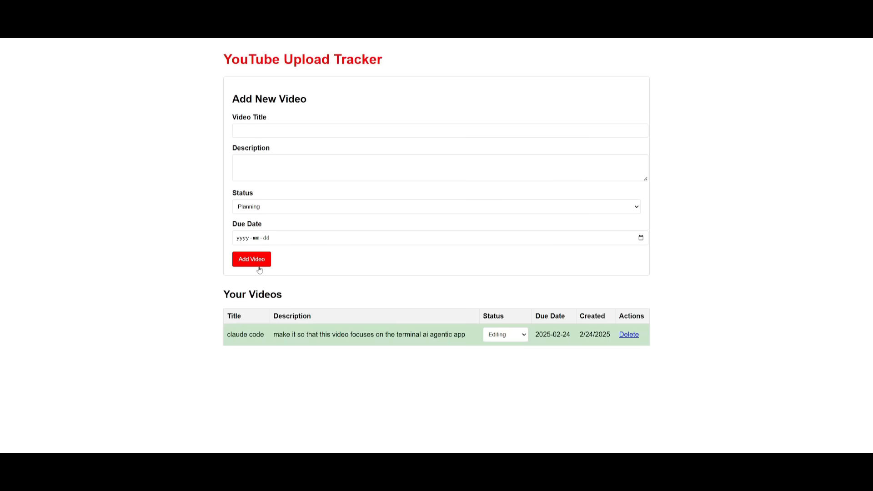
mouse_move(225, 322)
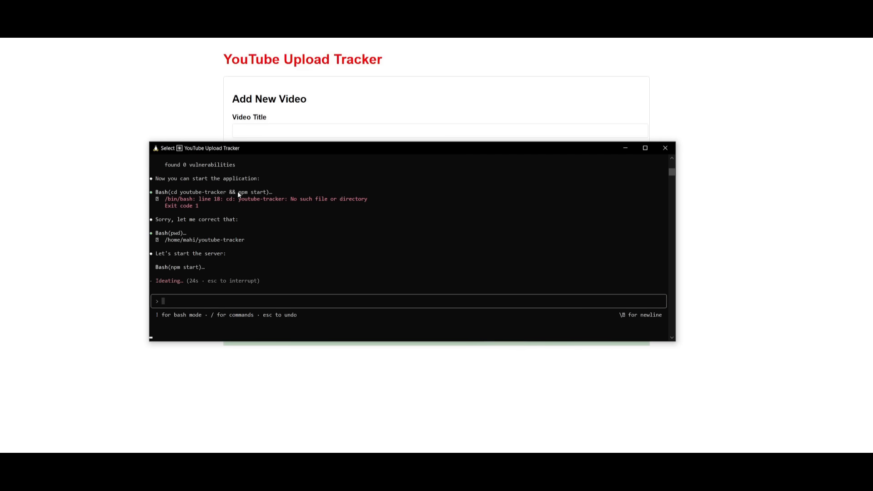
mouse_move(234, 211)
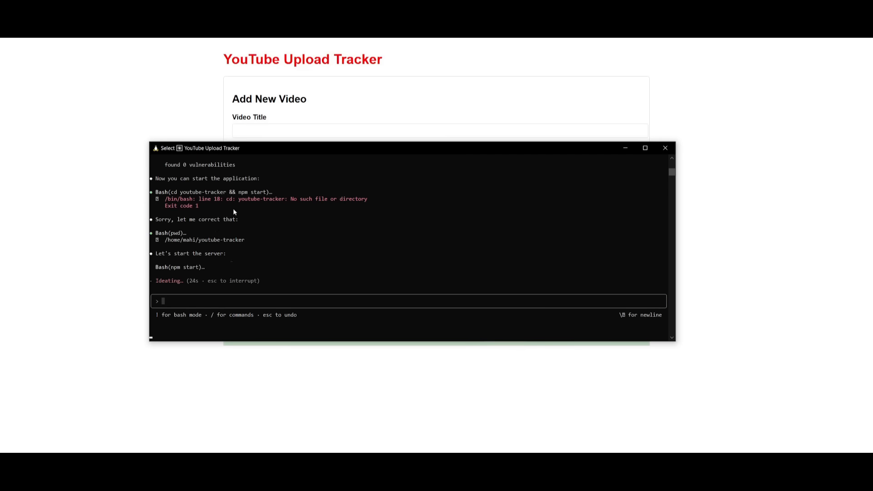
mouse_move(187, 260)
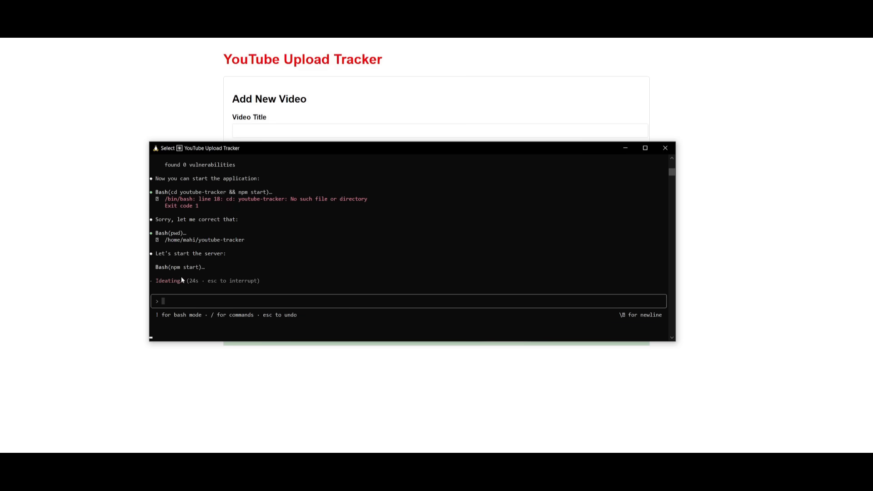
mouse_move(173, 298)
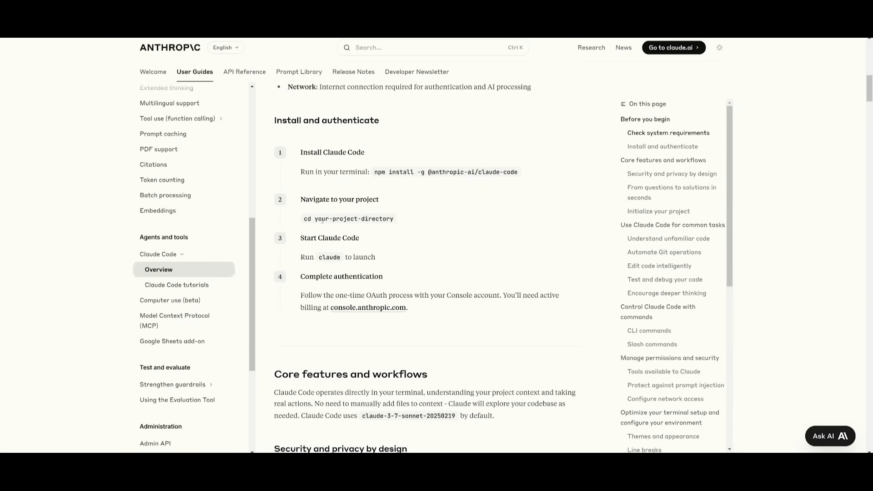
Scroll the Claude Code overview past Install to Core features and workflows.
scroll(down, 3)
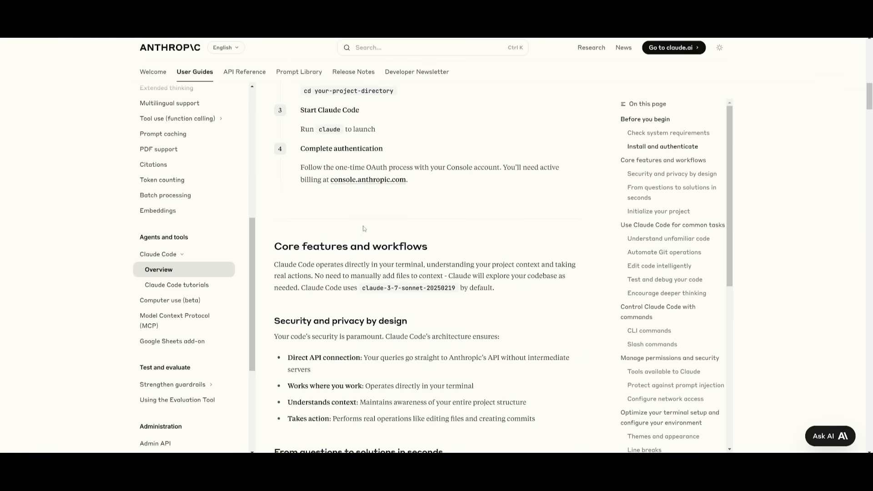
scroll(down, 3)
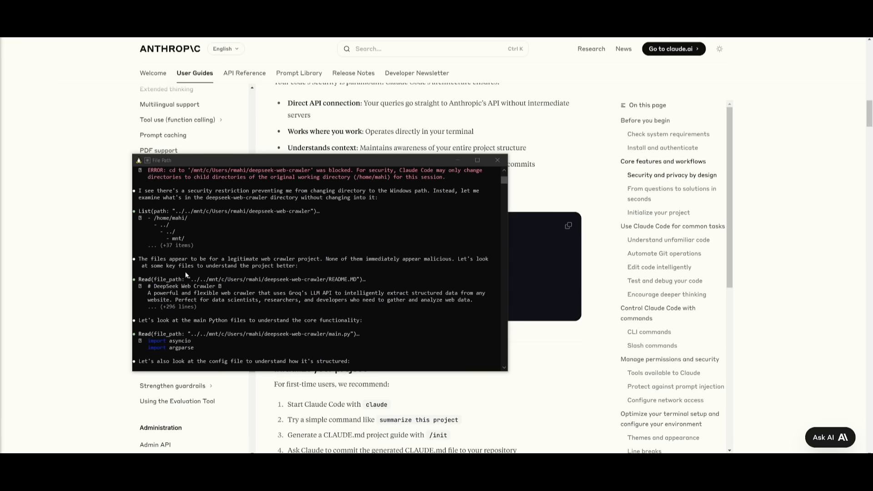
Review the crawler summary and ask Claude to find errors across the whole workspace.
scroll(down, 3)
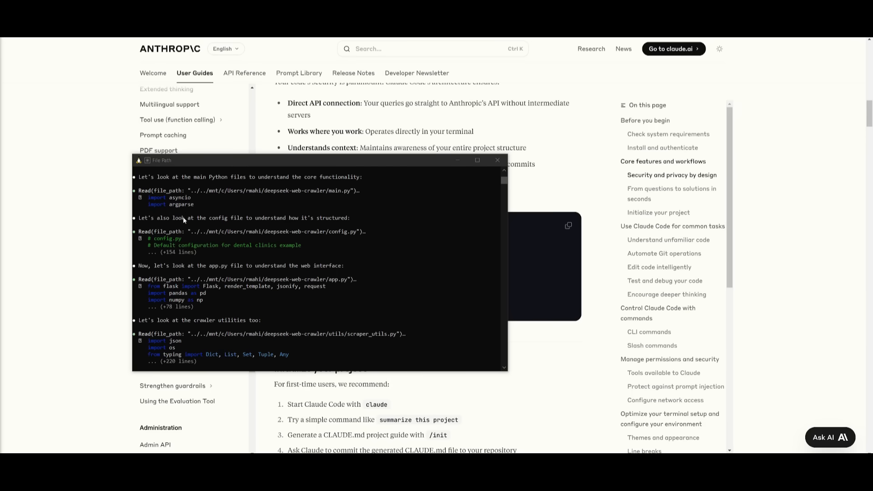
mouse_move(258, 200)
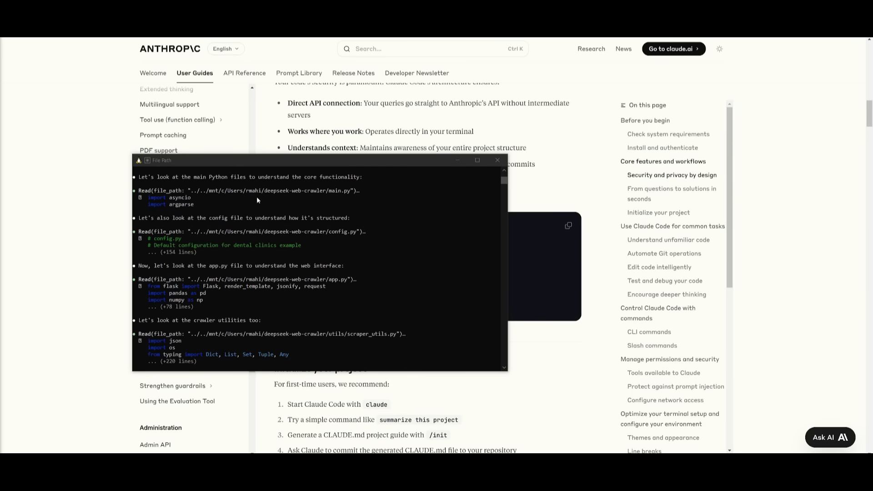
mouse_move(233, 361)
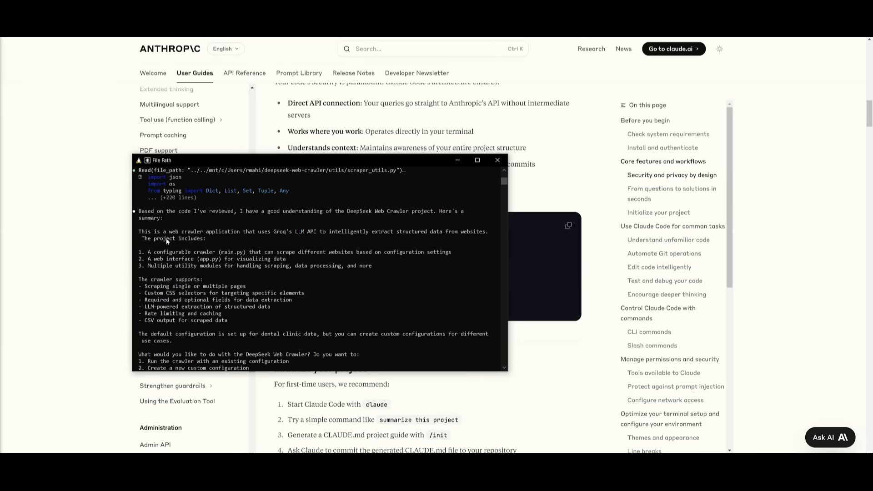
text(I have gave you context of my overall workspace. i want you to find any errors. please fix them and make the framework better)
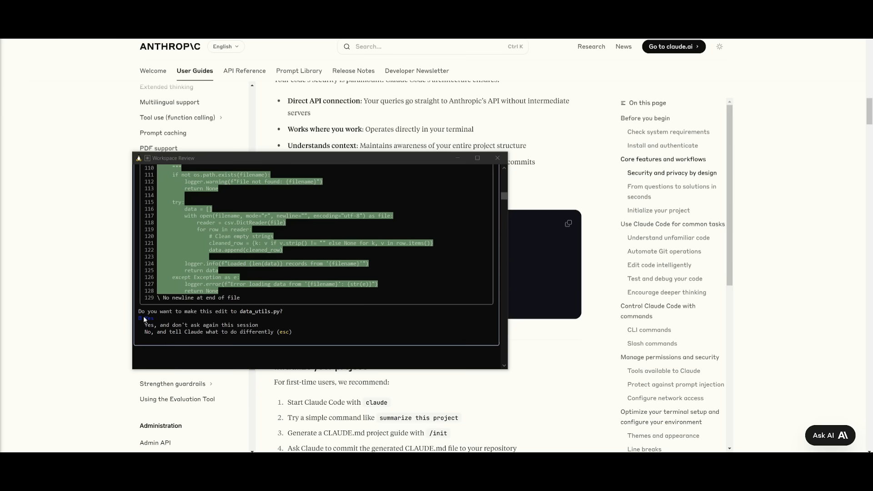
Accept Claude's proposed edit to data_utils.py.
click(153, 318)
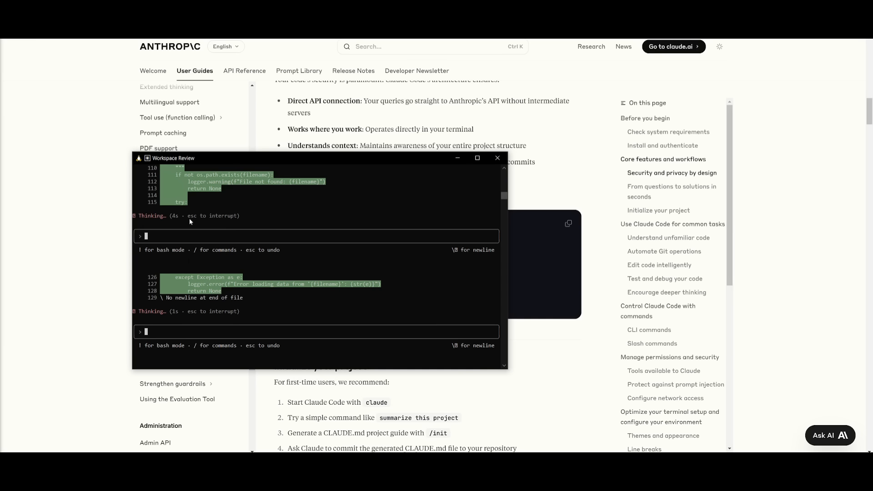
mouse_move(166, 226)
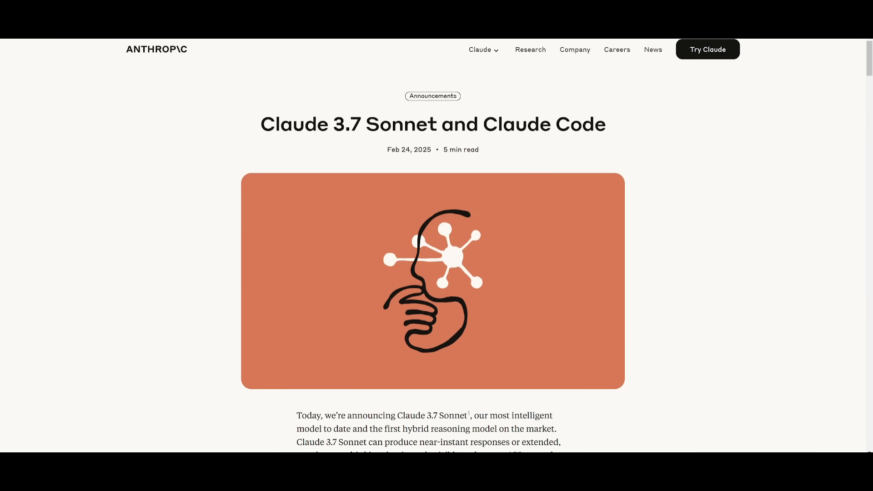
Scroll the Claude 3.7 Sonnet announcement past SWE-bench and TAU-bench charts to the comparison table.
scroll(down, 3)
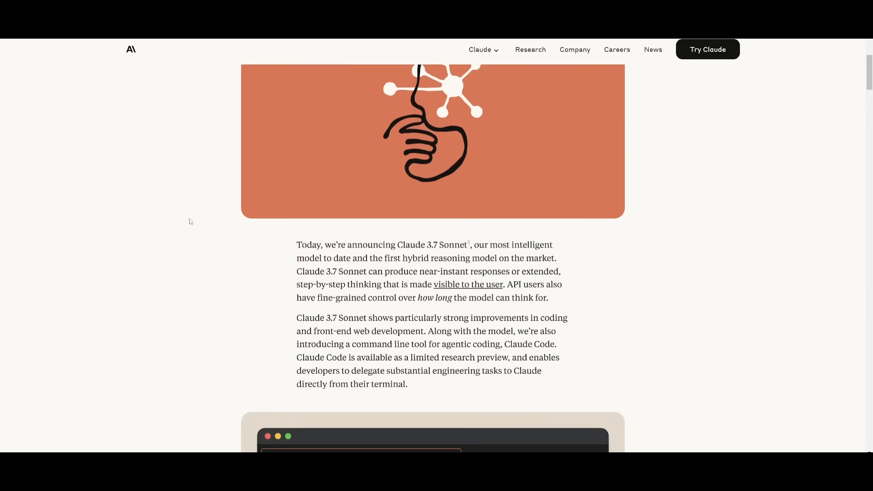
scroll(down, 3)
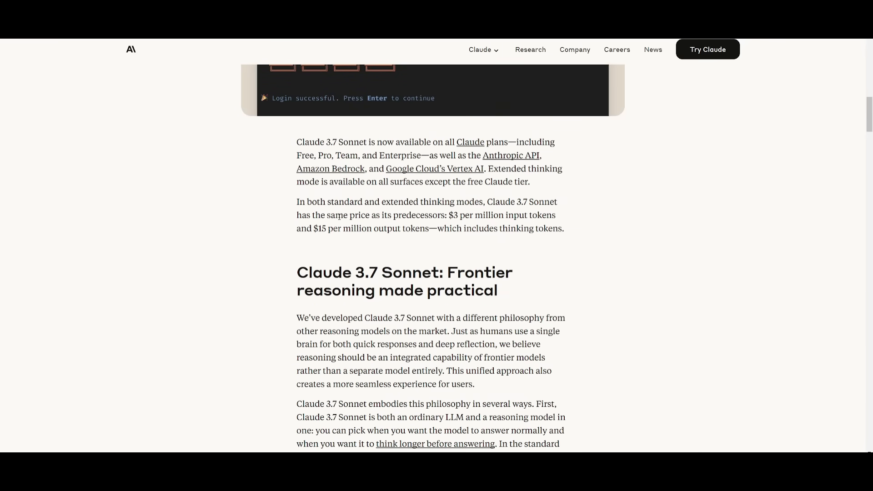
scroll(down, 3)
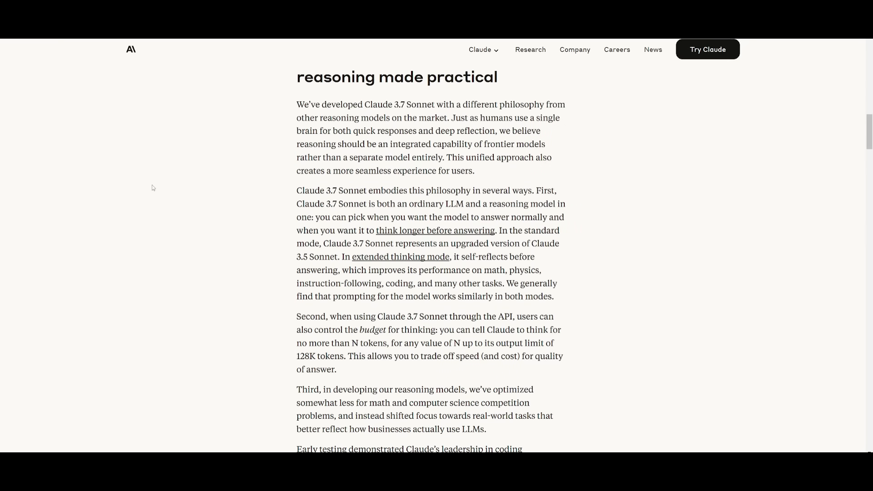
scroll(down, 3)
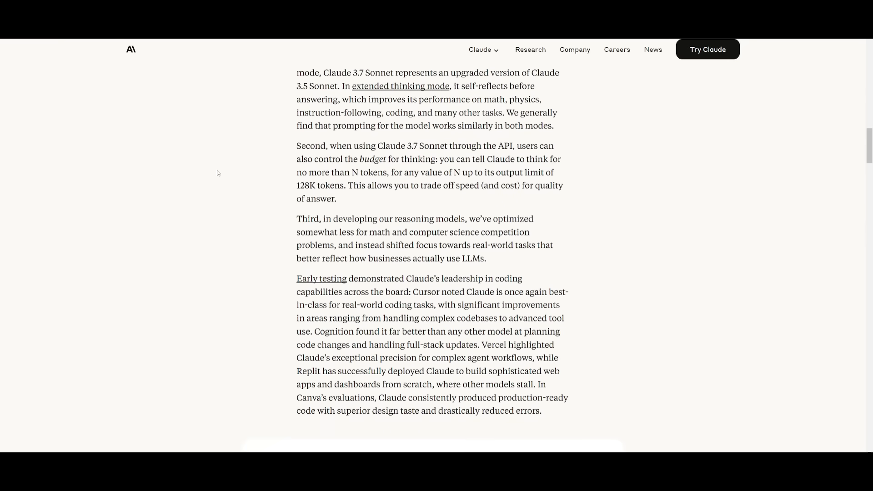
scroll(down, 3)
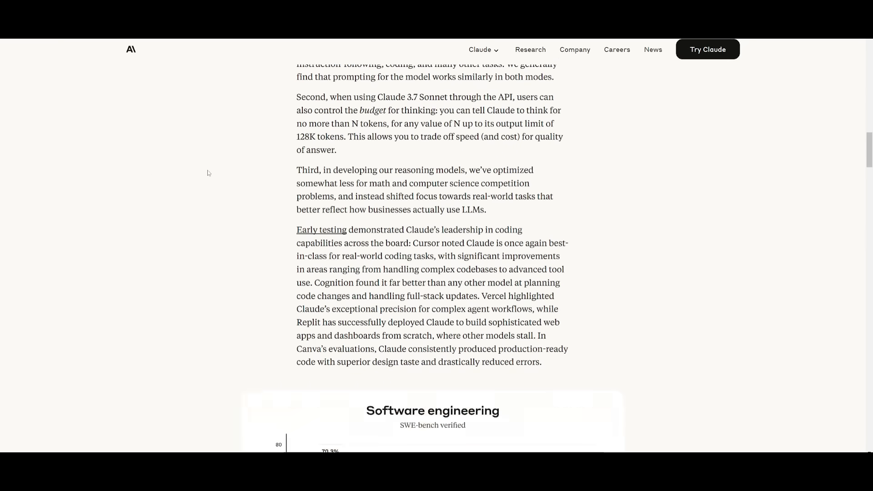
scroll(down, 3)
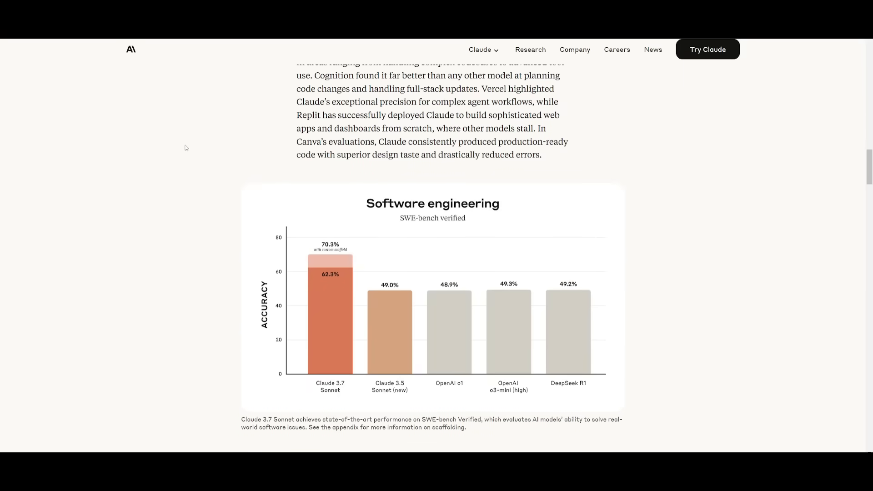
mouse_move(188, 180)
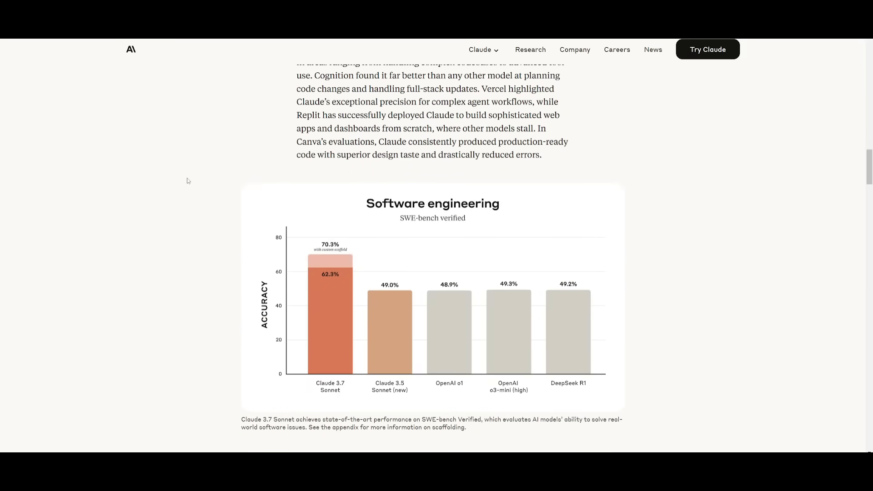
scroll(down, 3)
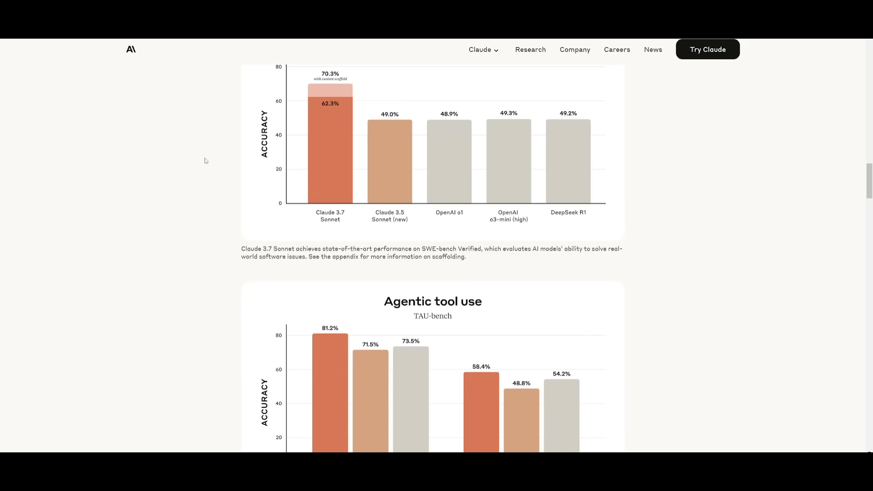
mouse_move(170, 149)
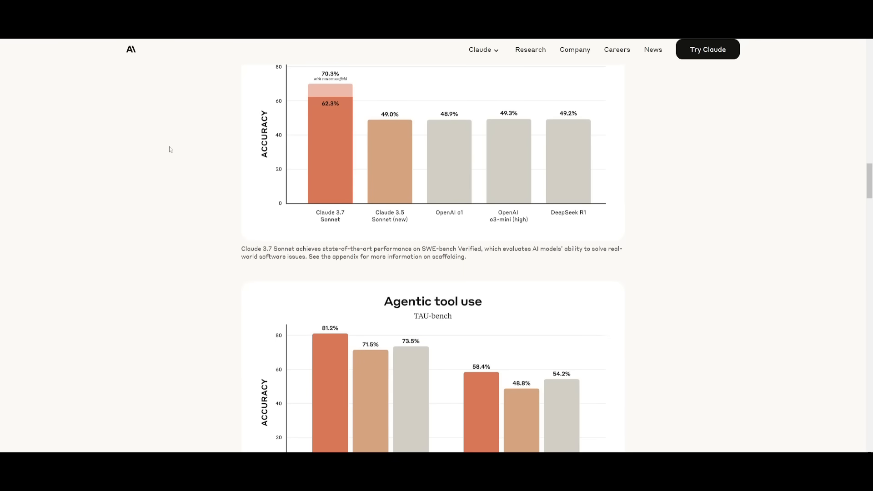
scroll(down, 3)
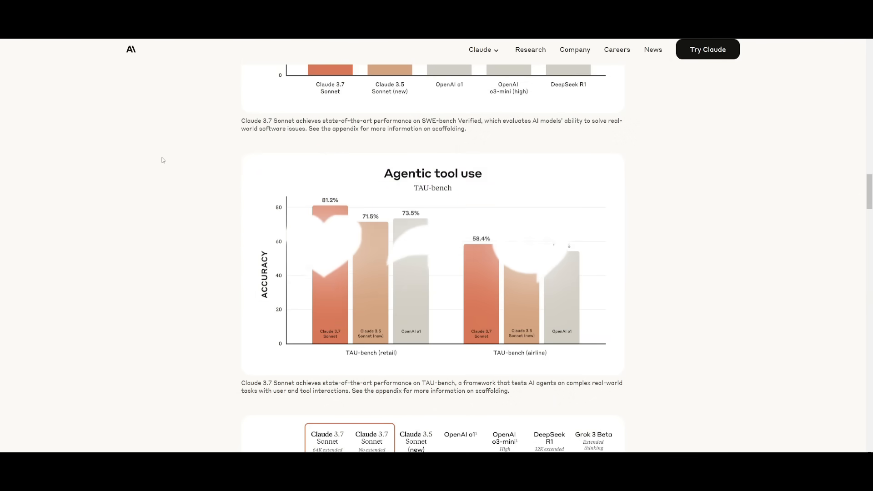
scroll(down, 3)
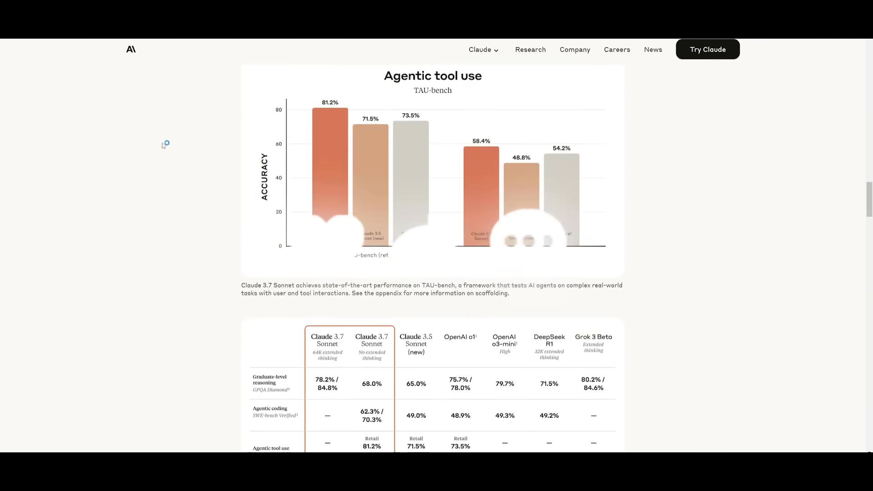
scroll(down, 3)
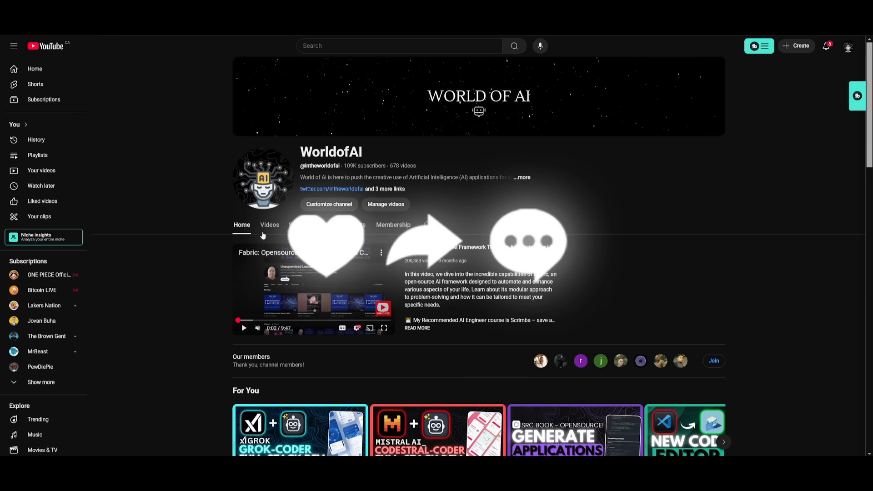
Browse the WorldofAI channel's Videos tab, scrolling through its latest uploads.
click(269, 224)
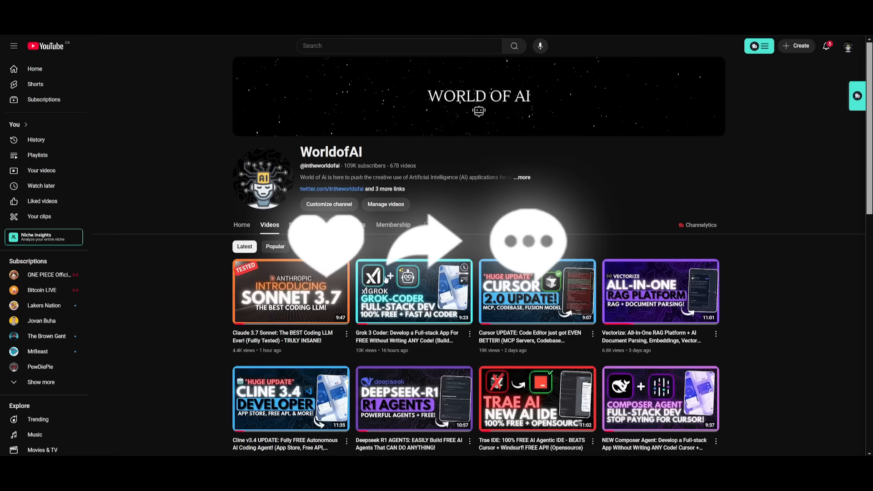
scroll(down, 3)
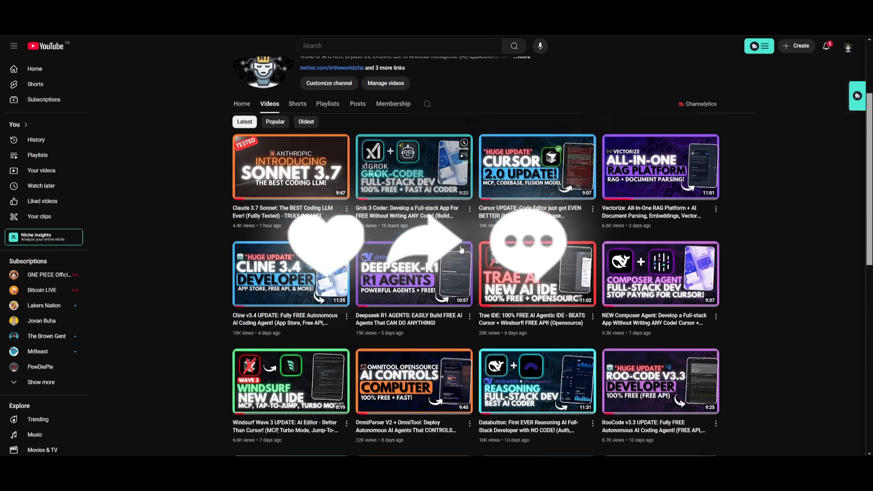
scroll(down, 3)
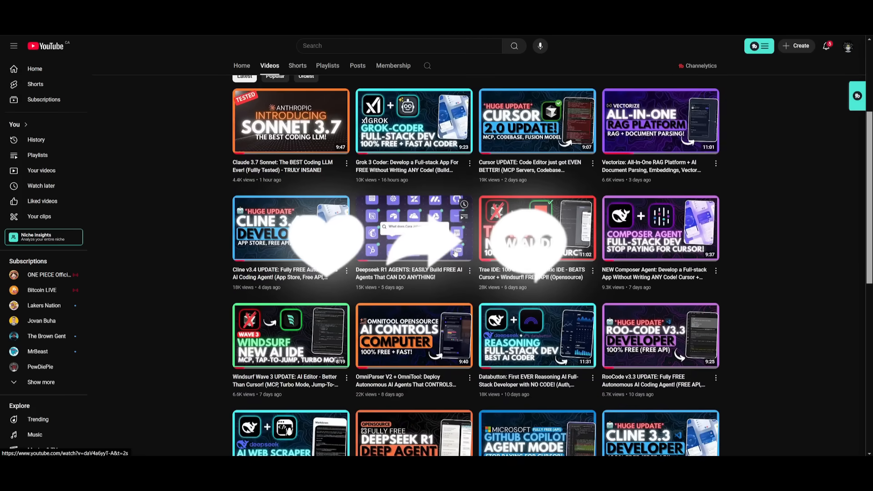